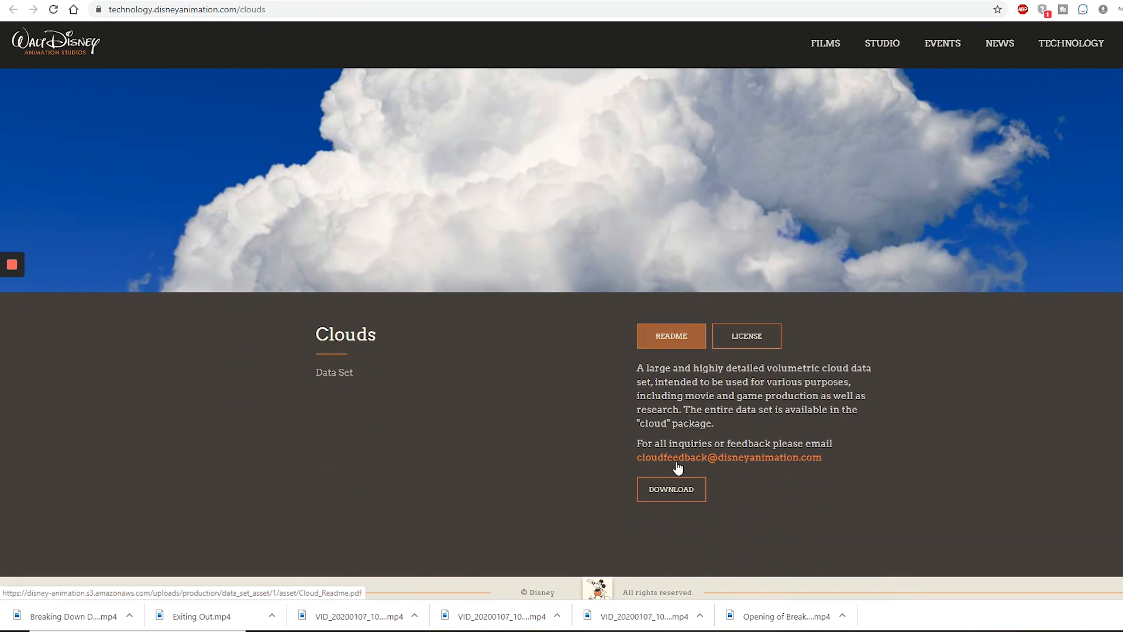
Step: Leave the Disney Animation Clouds data set page in Chrome for an empty 3ds Max scene
{"action": "left_click", "coordinate": [671, 489]}
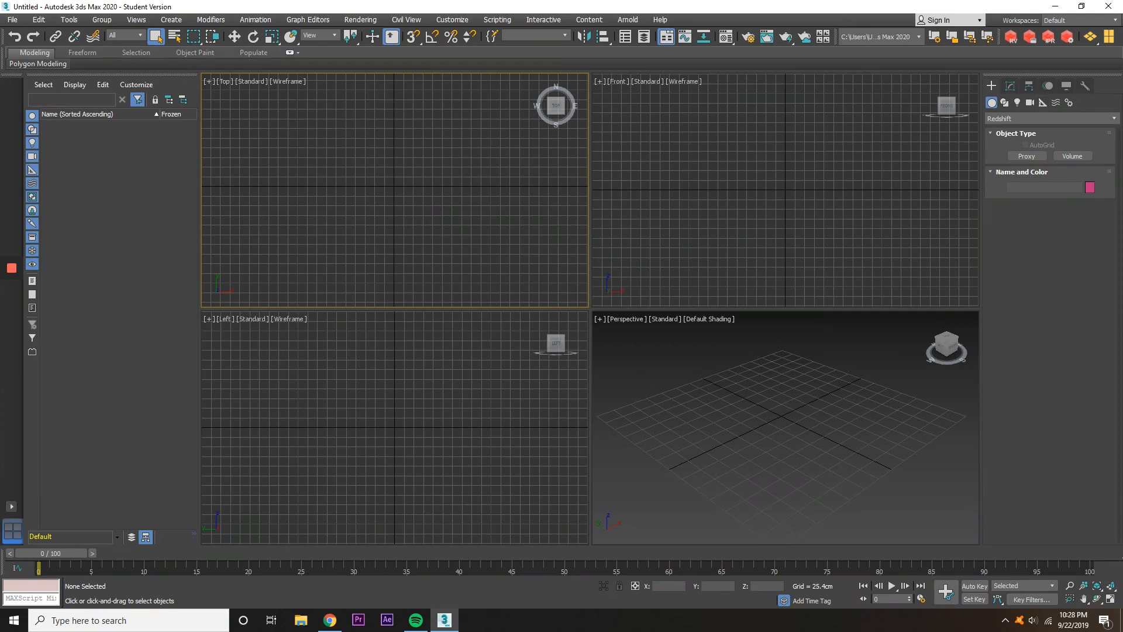
Step: Create Redshift volume Cloud_001 from a wdas_cloud VDB, displayed as Points kept in memory
{"action": "left_click", "coordinate": [1072, 156]}
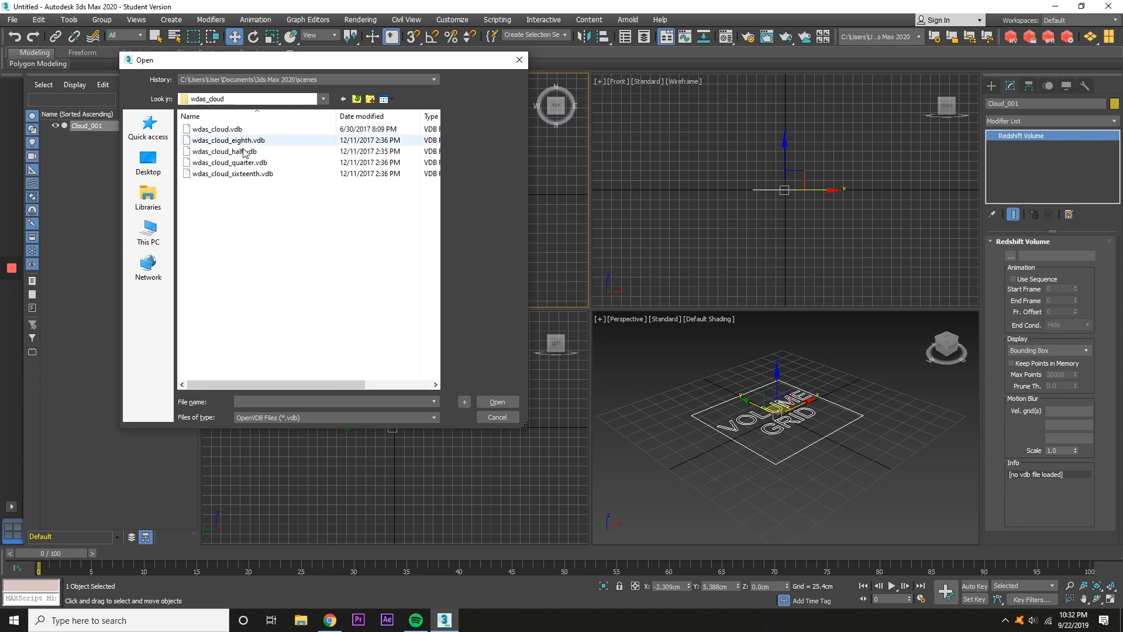
{"action": "left_click", "coordinate": [221, 151]}
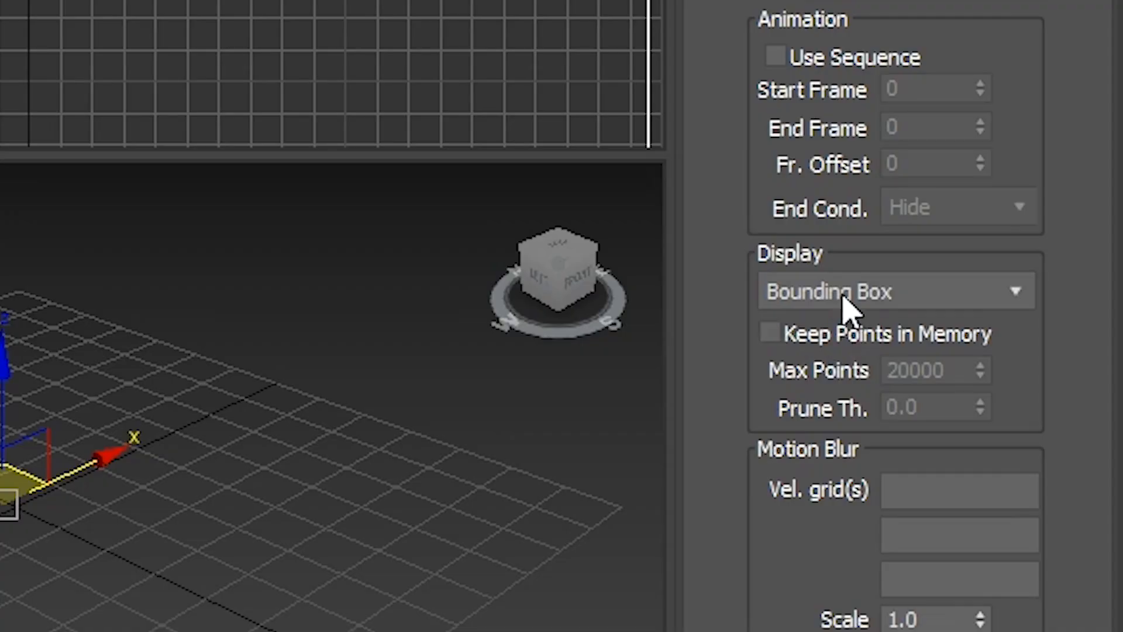
{"action": "left_click", "coordinate": [895, 291]}
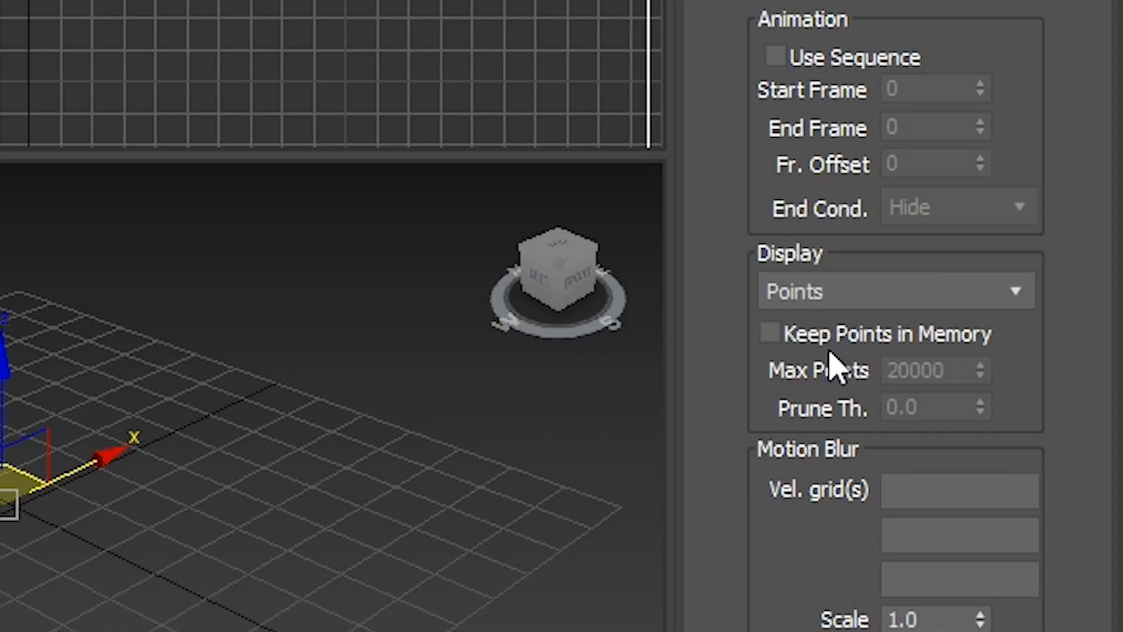
{"action": "left_click", "coordinate": [767, 333]}
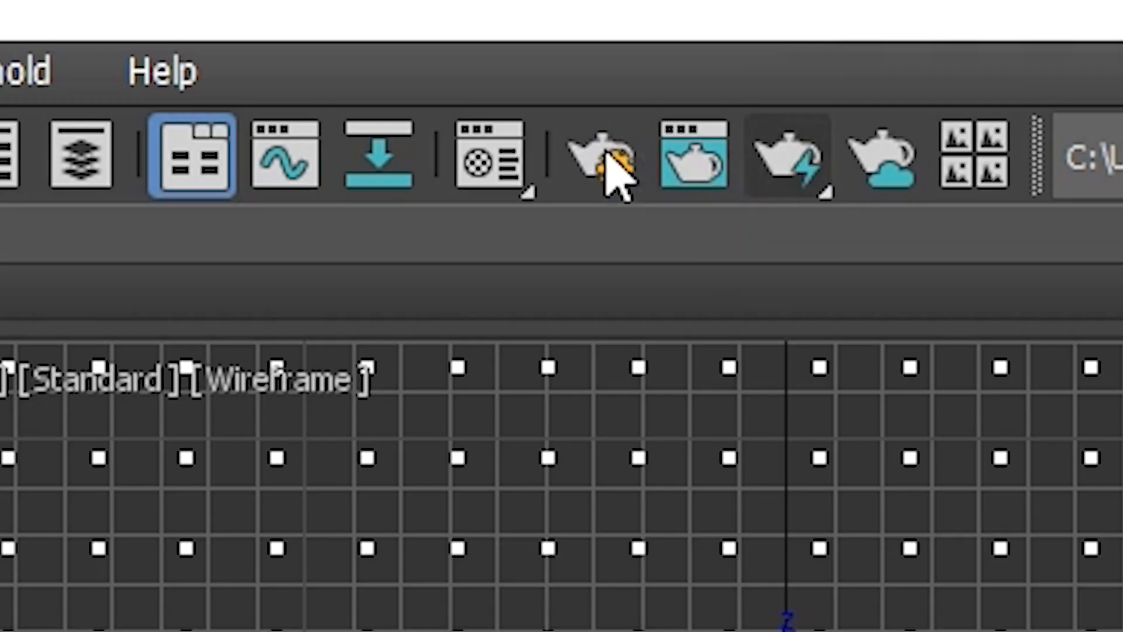
Step: Set the render output size to the HDTV (video) preset with width 700
{"action": "left_click", "coordinate": [592, 161]}
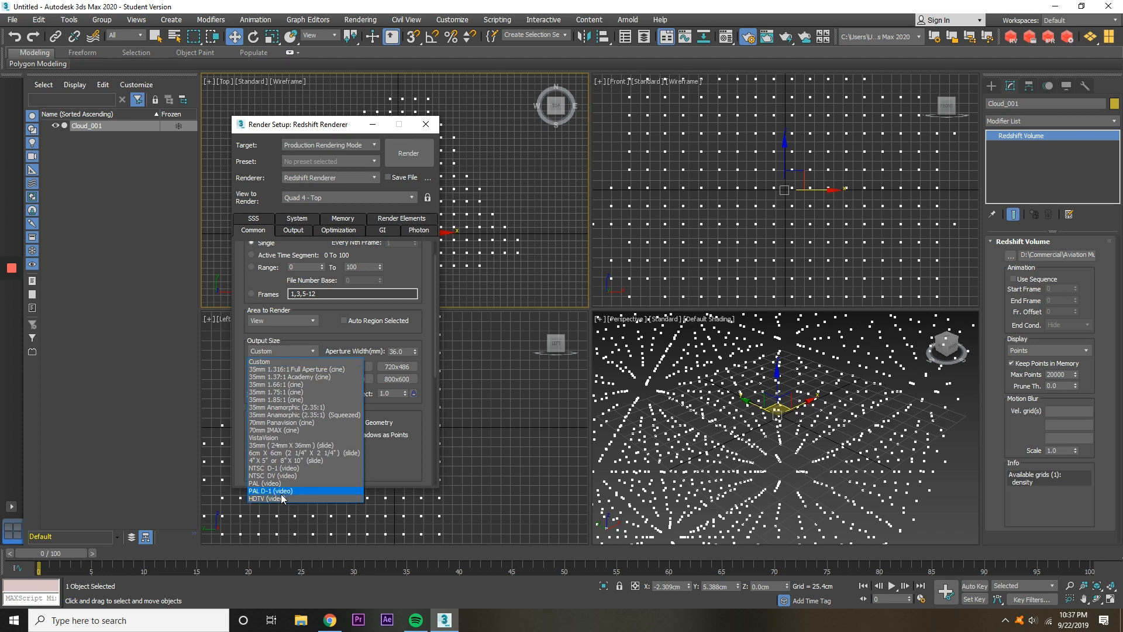
{"action": "left_click", "coordinate": [278, 499]}
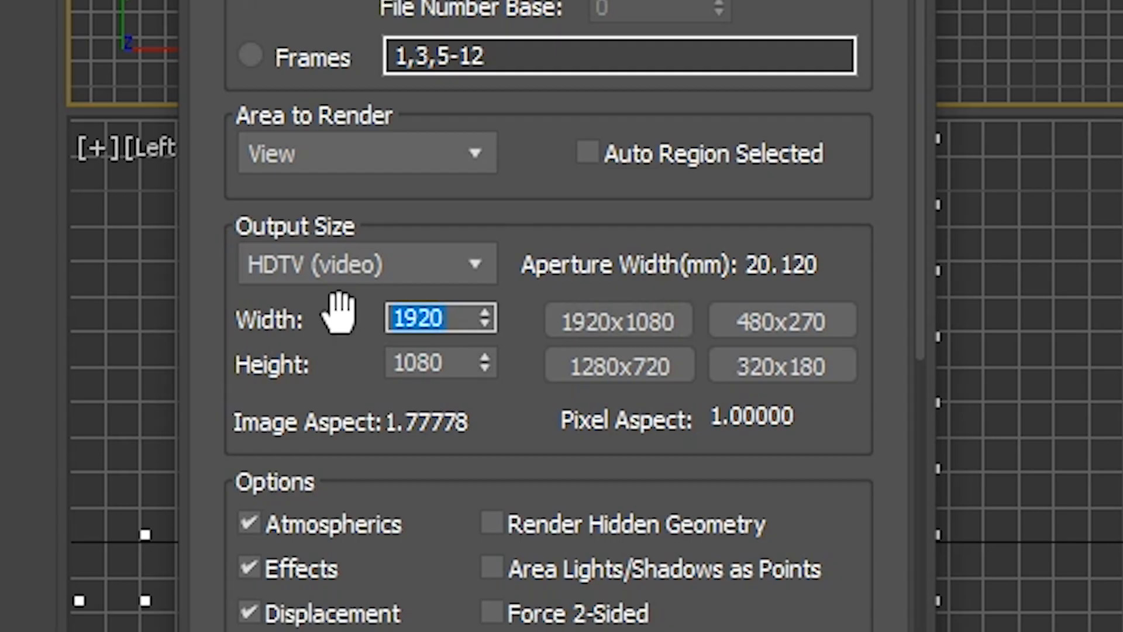
{"action": "type", "text": "700"}
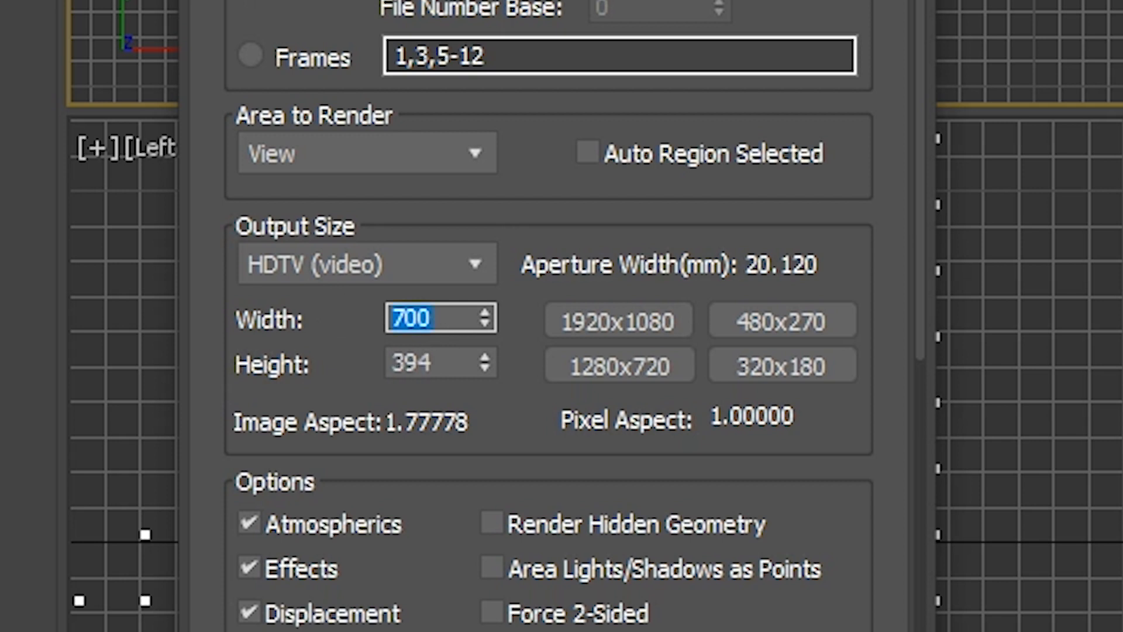
{"action": "mouse_move", "coordinate": [544, 196]}
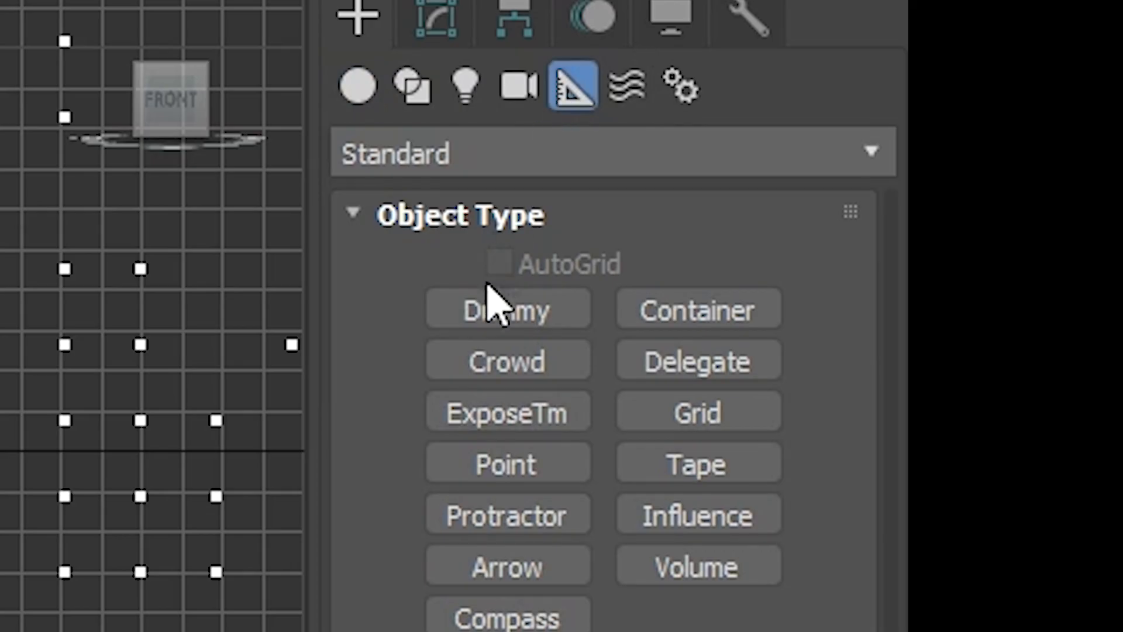
Step: Draw the Tape001 tape measure helper in the Front viewport
{"action": "left_click", "coordinate": [699, 463]}
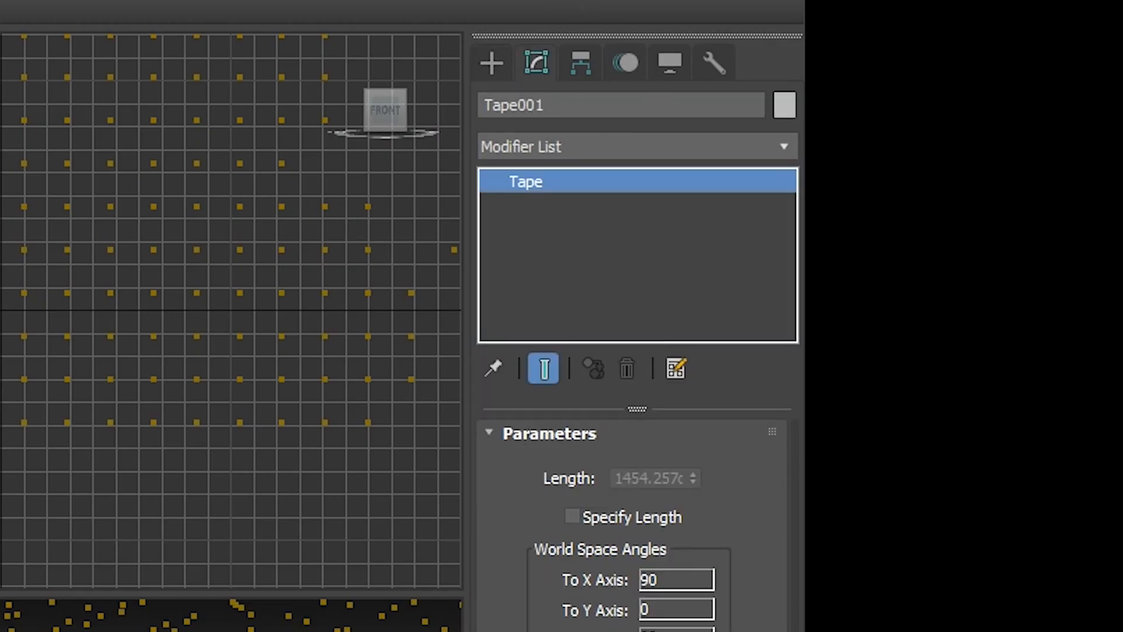
{"action": "left_click", "coordinate": [573, 517]}
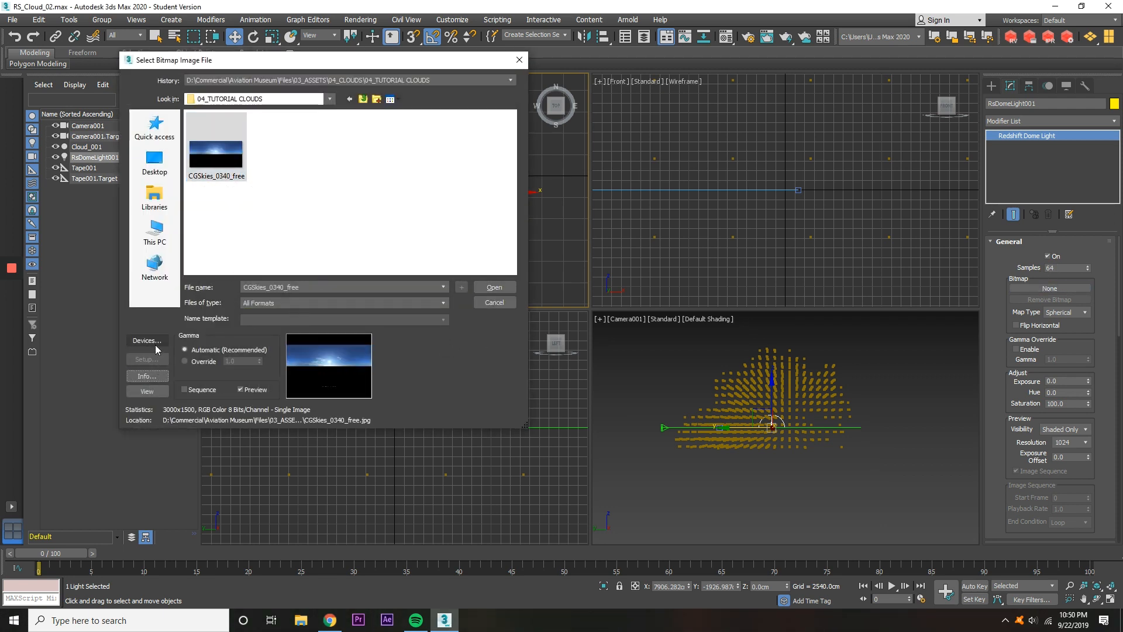
{"action": "mouse_move", "coordinate": [449, 330]}
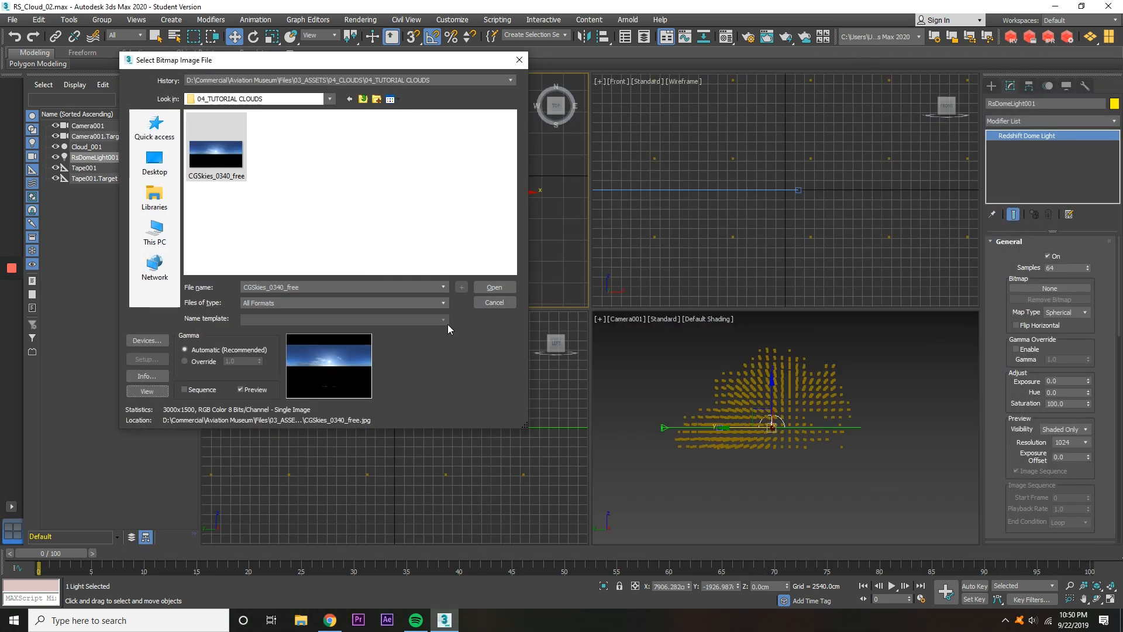
Step: Load CGSkies_0340_free.jpg into the Redshift dome light's Bitmap slot
{"action": "left_click", "coordinate": [494, 287]}
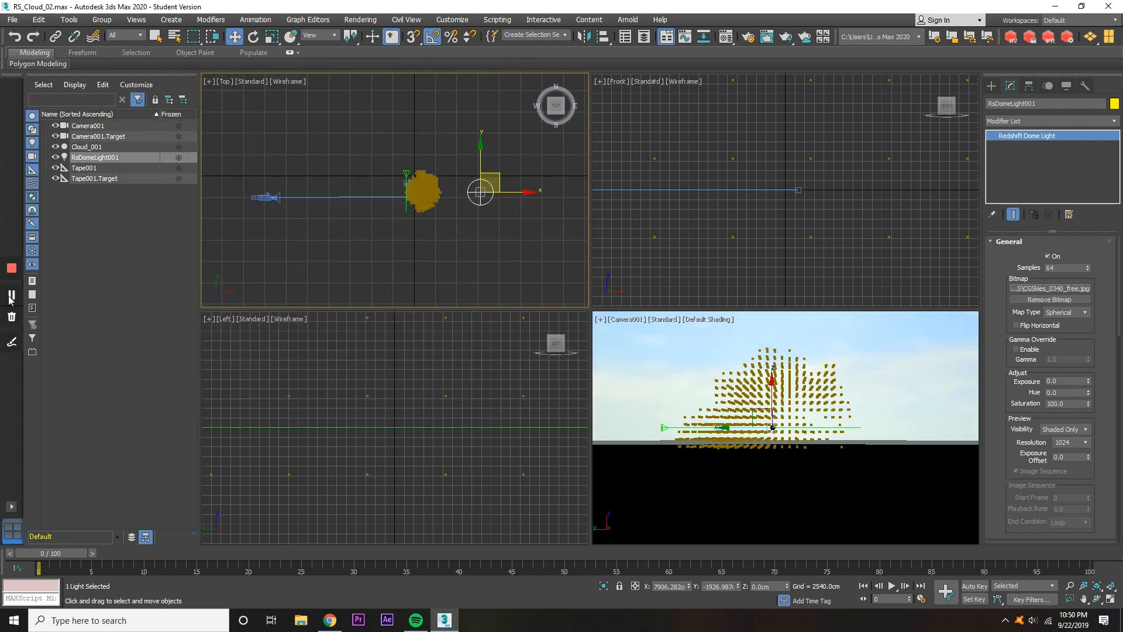
Step: Give the dome light 2048 samples and set Primary and Secondary GI engines to Brute Force
{"action": "left_click", "coordinate": [749, 37]}
{"action": "type", "text": "2048"}
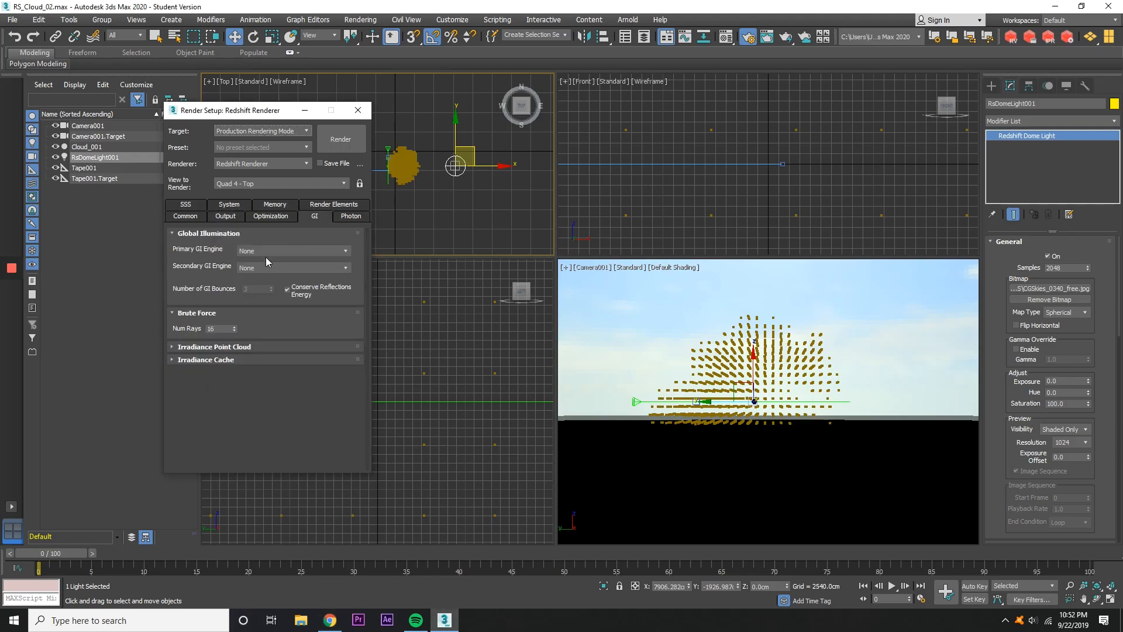
{"action": "left_click", "coordinate": [293, 251]}
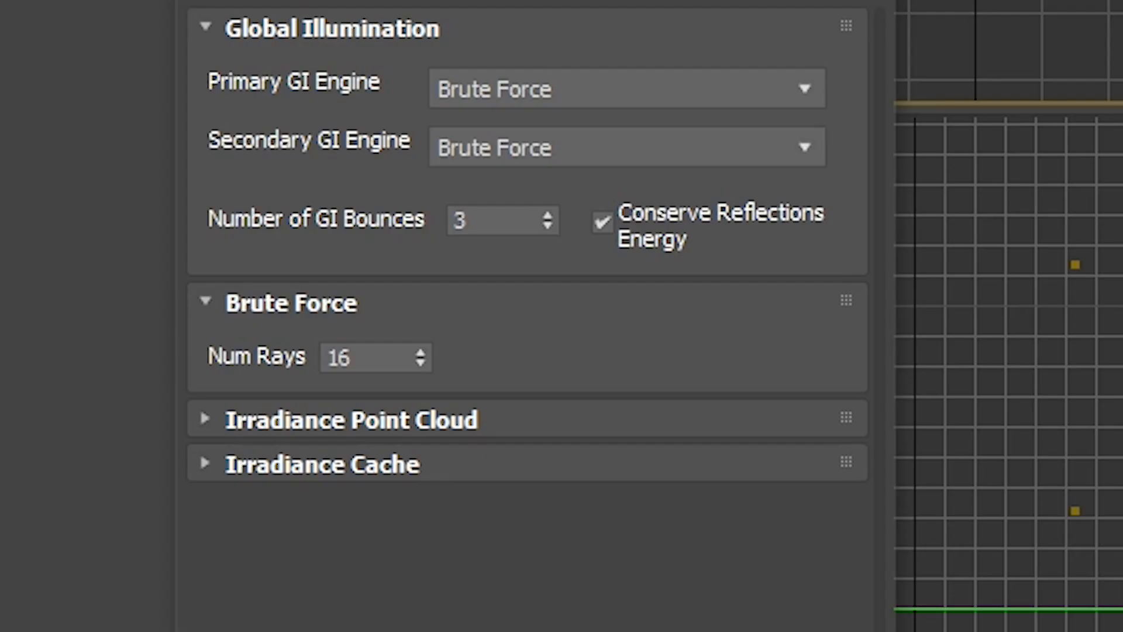
{"action": "type", "text": "25"}
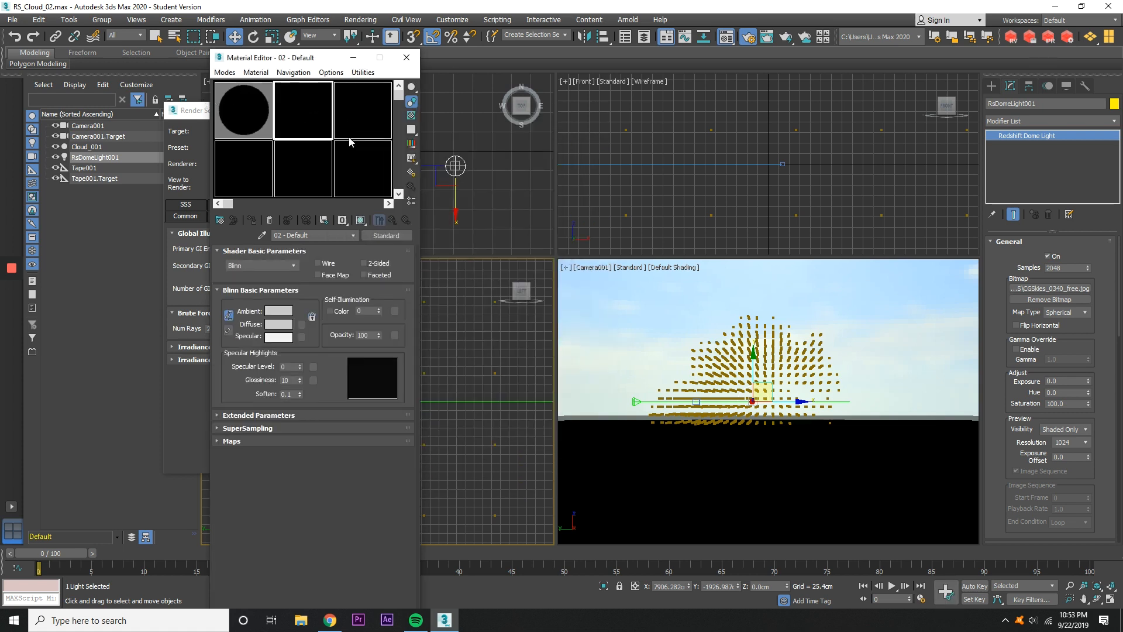
Step: Use a 3x2 slot layout and create an RS Volume material with scatter channel 'density'
{"action": "left_click", "coordinate": [331, 72]}
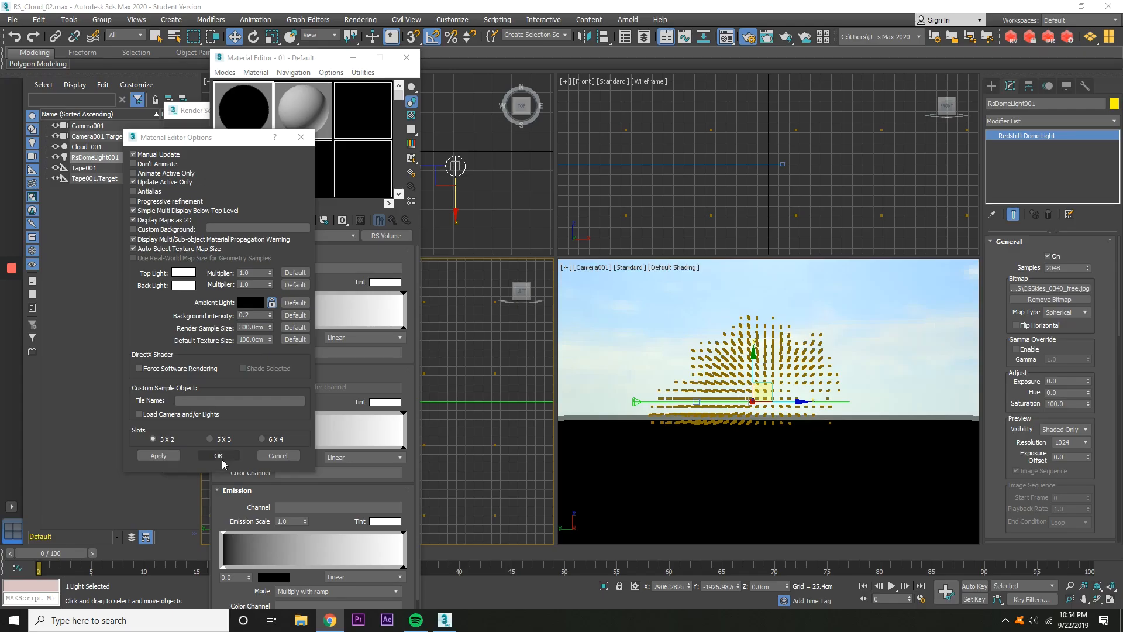
{"action": "left_click", "coordinate": [218, 455]}
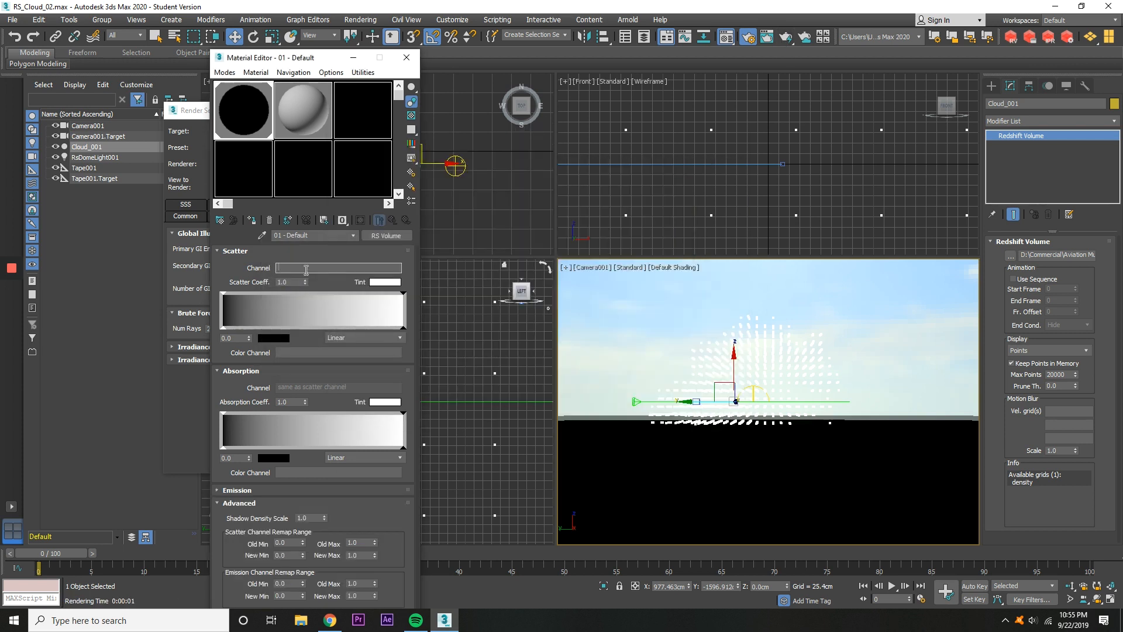
{"action": "type", "text": "density"}
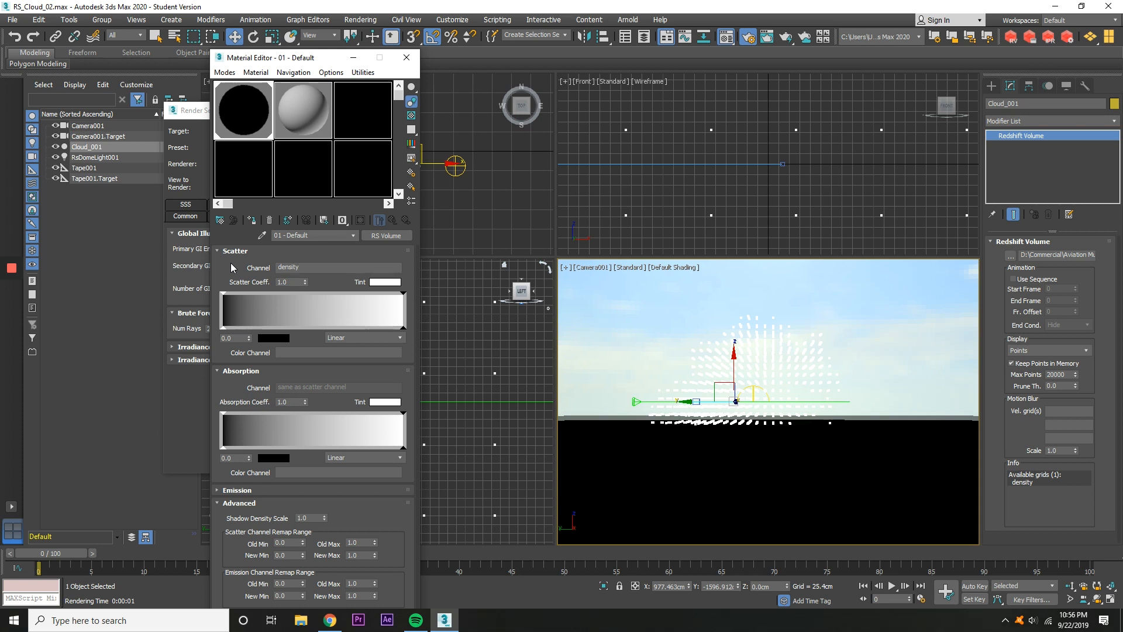
{"action": "mouse_move", "coordinate": [1047, 452]}
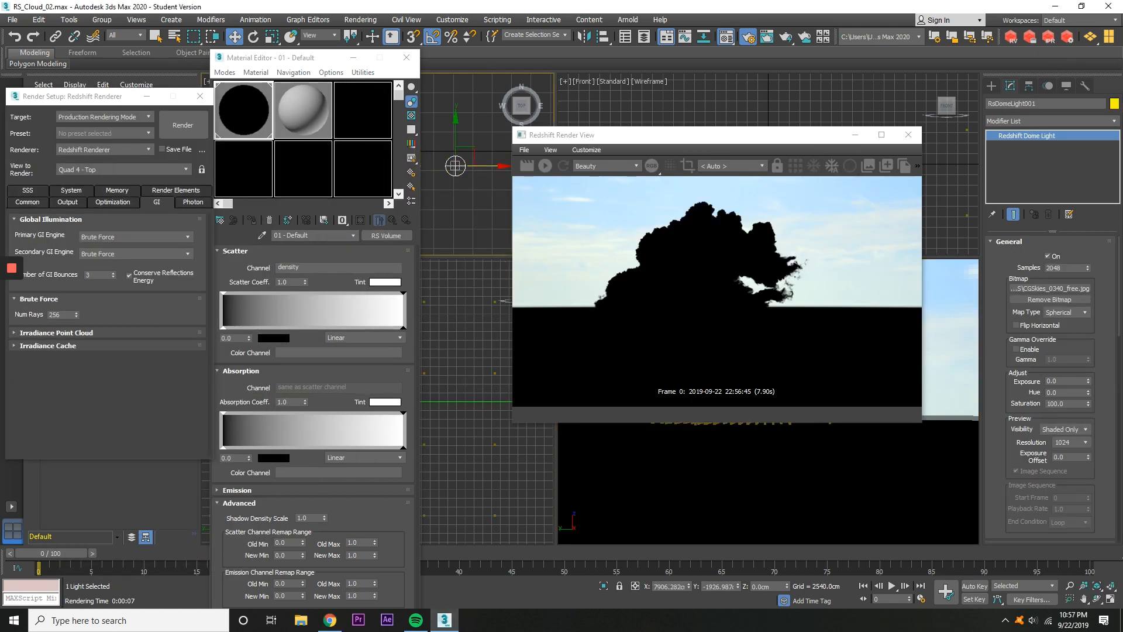
Step: Set Absorption Coeff. to 0.1 while reviewing the RS Volume rollouts down to Emission and Advanced
{"action": "scroll", "scroll_direction": "down", "scroll_amount": 3}
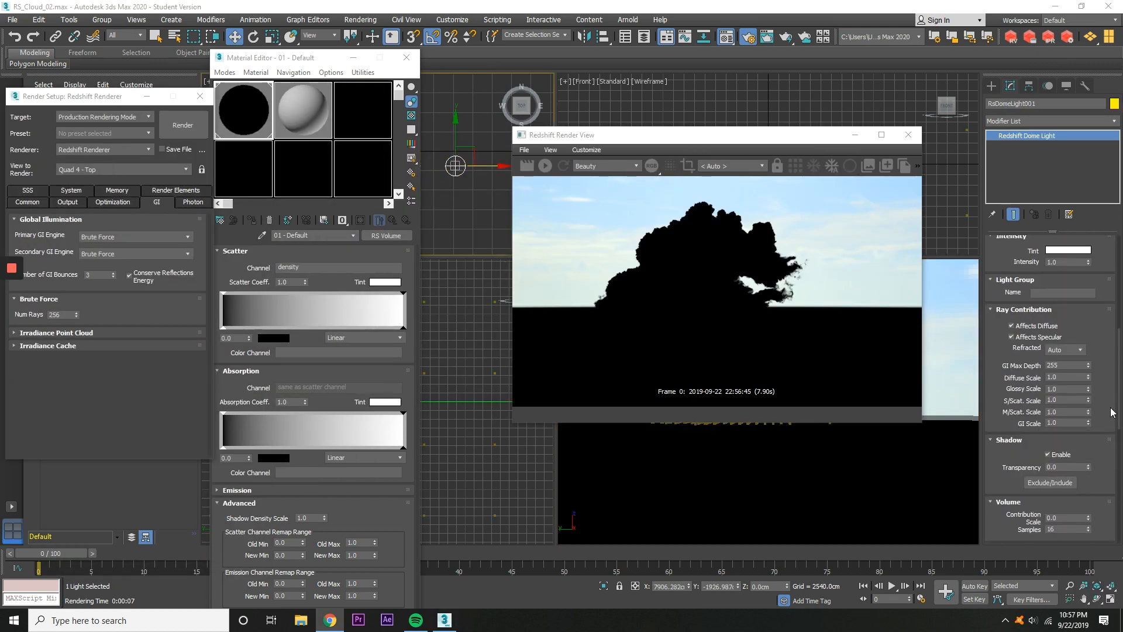
{"action": "scroll", "scroll_direction": "down", "scroll_amount": 3}
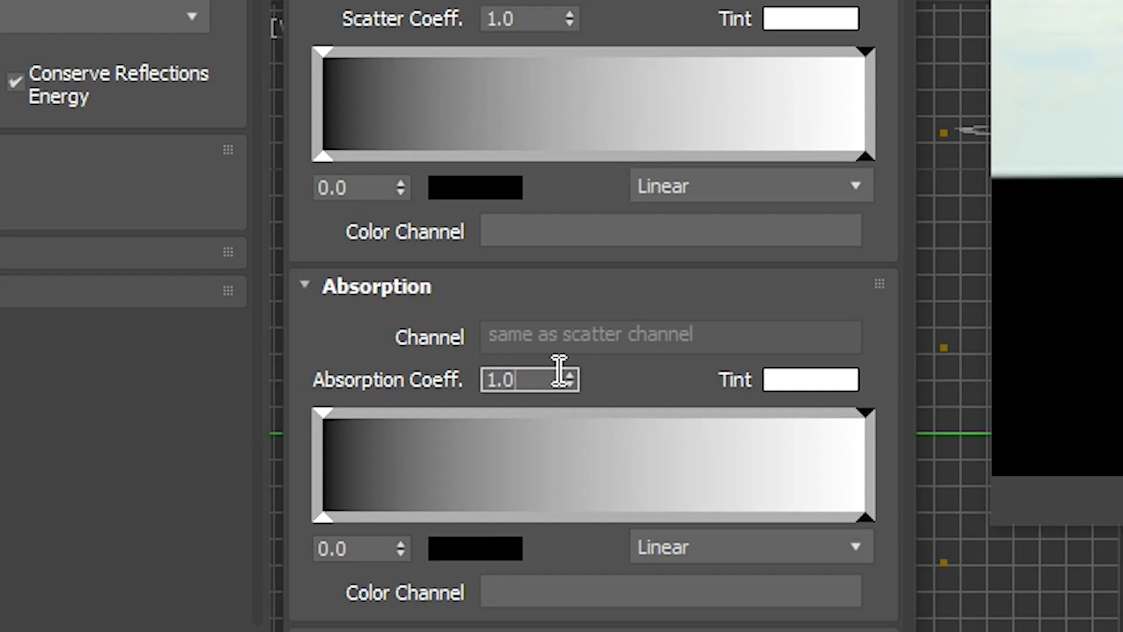
{"action": "type", "text": "0.1"}
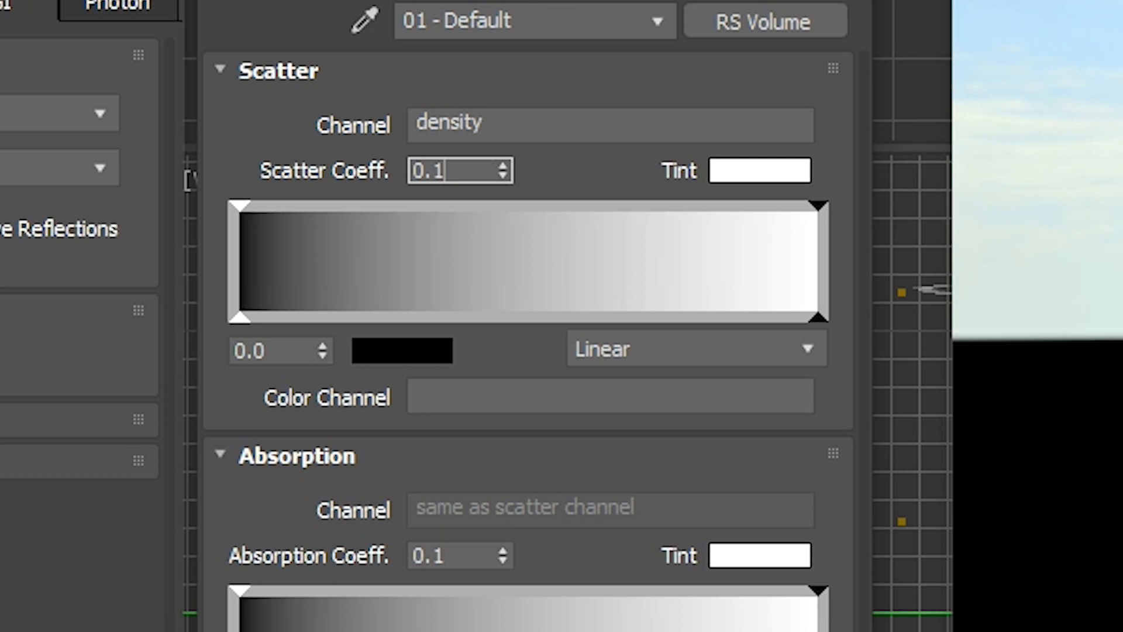
{"action": "scroll", "scroll_direction": "down", "scroll_amount": 3}
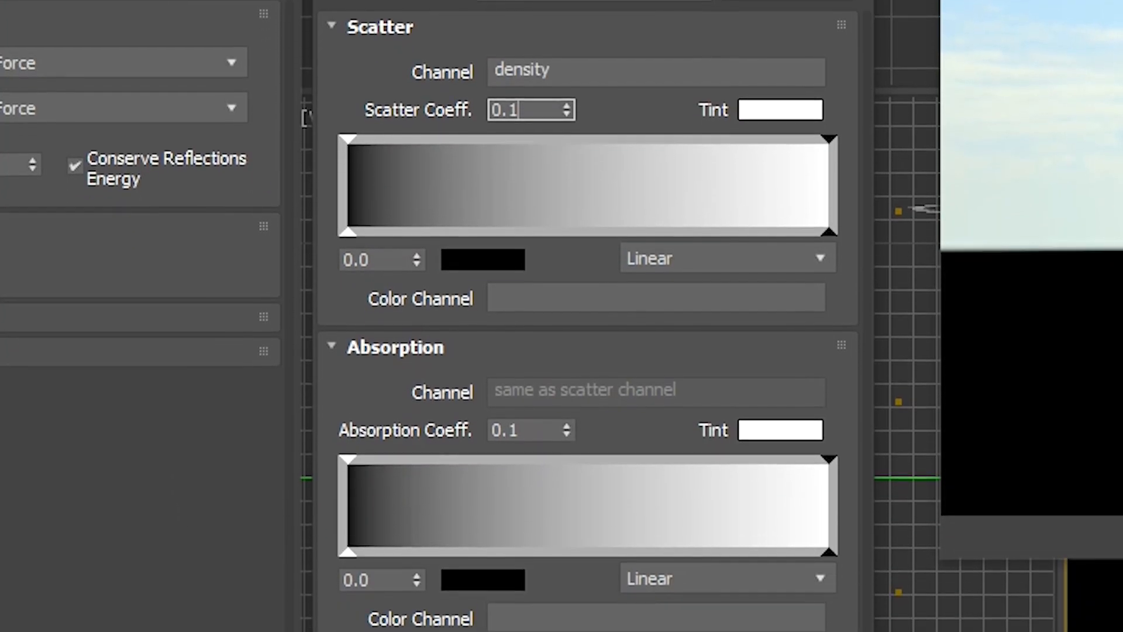
{"action": "scroll", "scroll_direction": "down", "scroll_amount": 3}
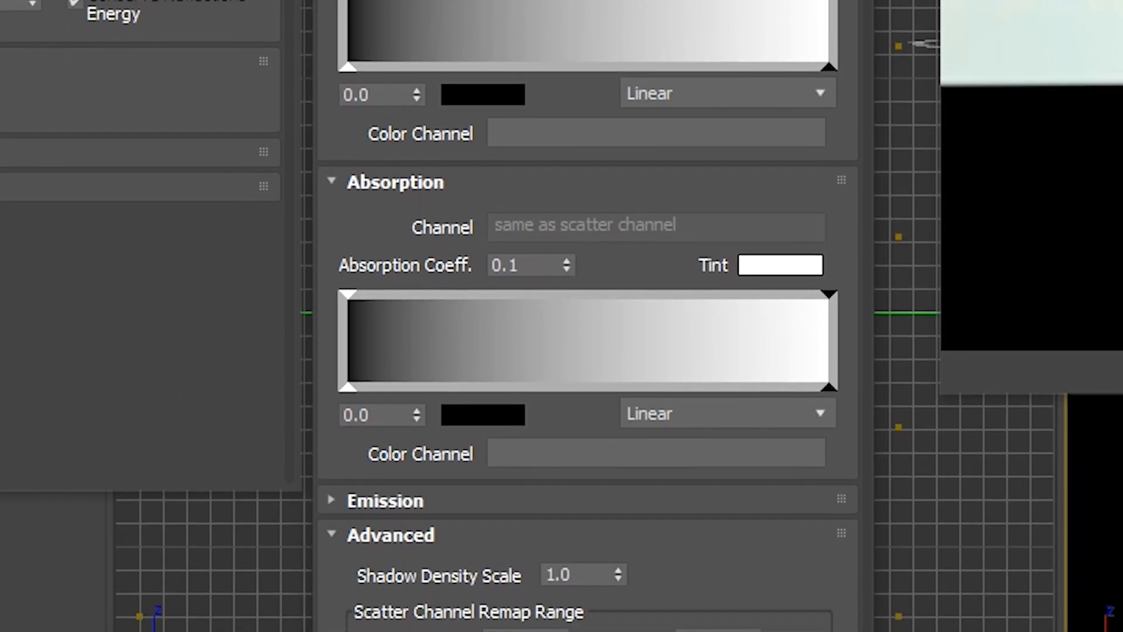
{"action": "scroll", "scroll_direction": "down", "scroll_amount": 3}
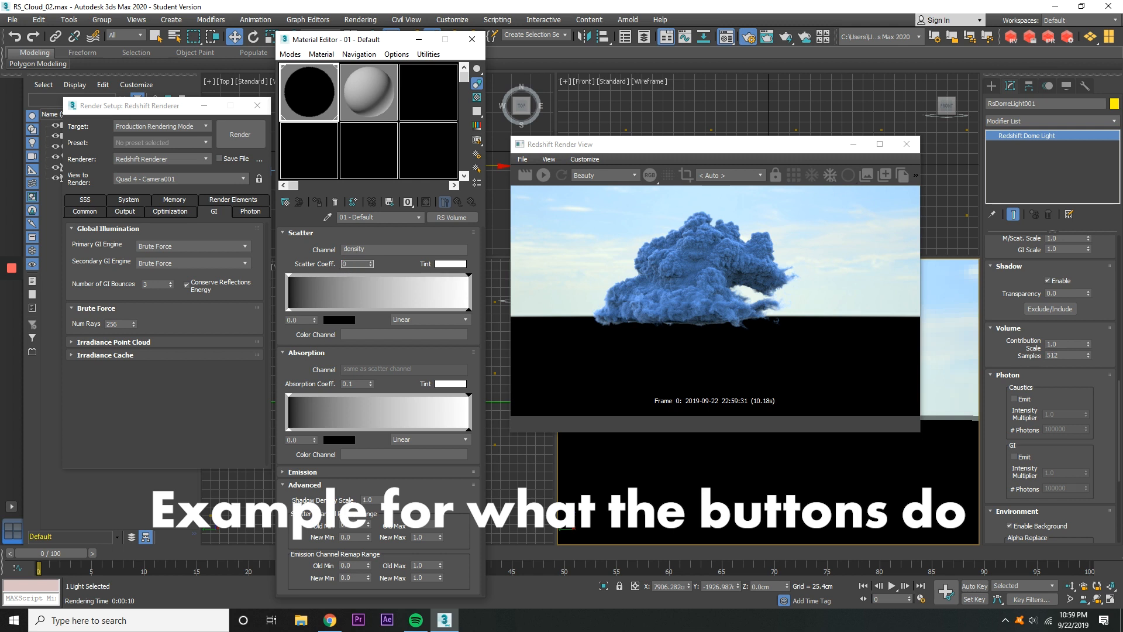
Step: Set the RS Volume Scatter Coeff. to 1.0 and Absorption Coeff. to 0.001
{"action": "left_click", "coordinate": [239, 134]}
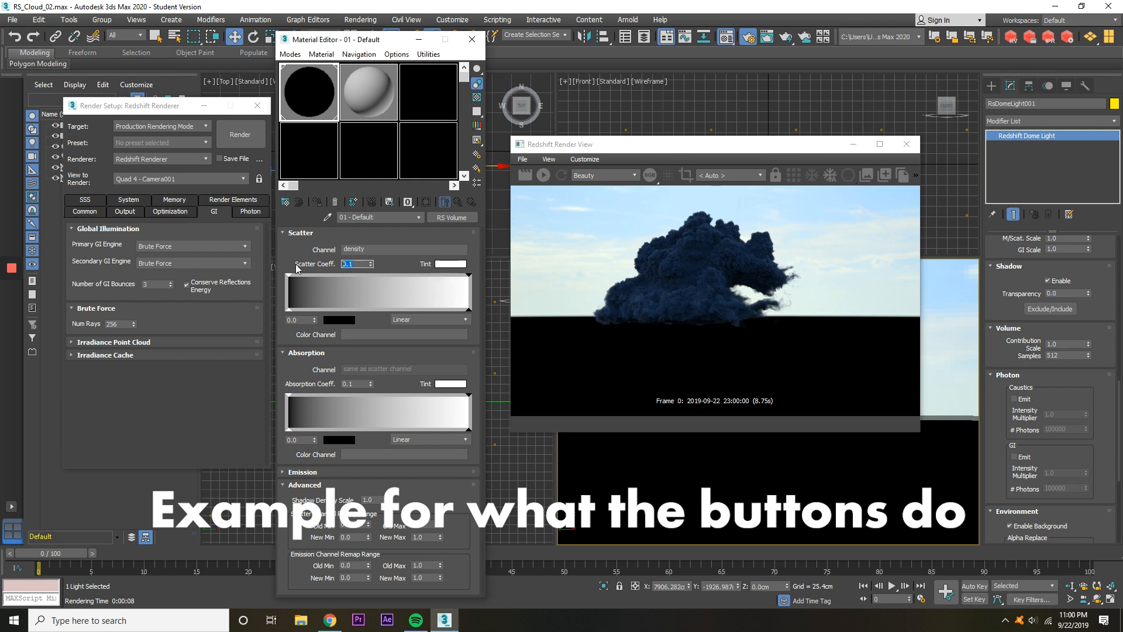
{"action": "type", "text": "1.0"}
{"action": "left_click", "coordinate": [357, 383]}
{"action": "type", "text": "0.001"}
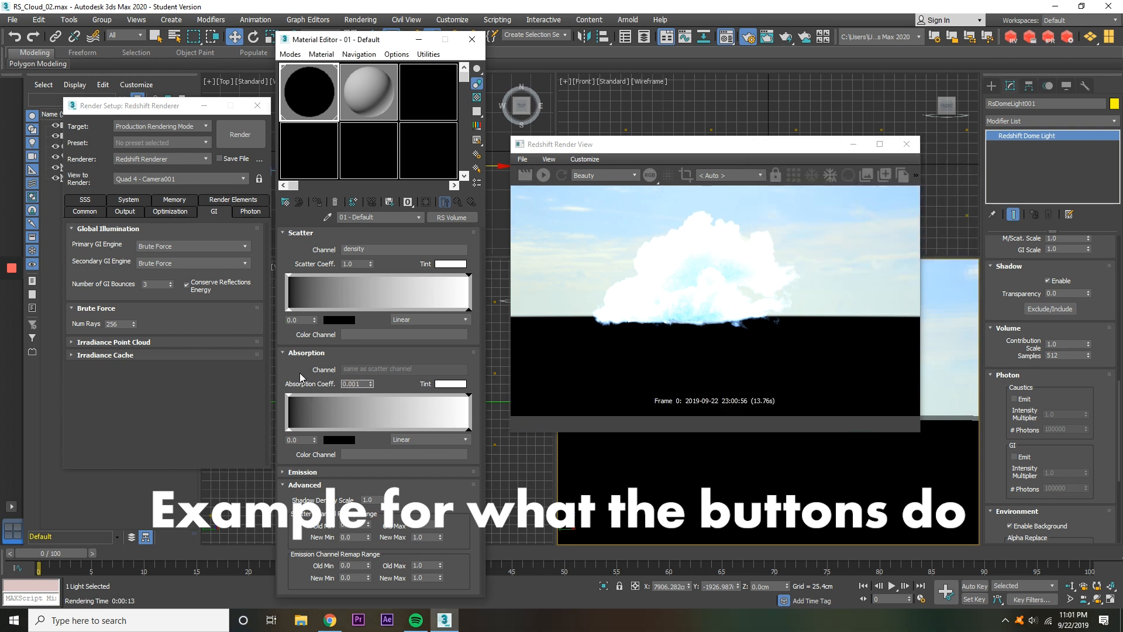
{"action": "left_click", "coordinate": [524, 175]}
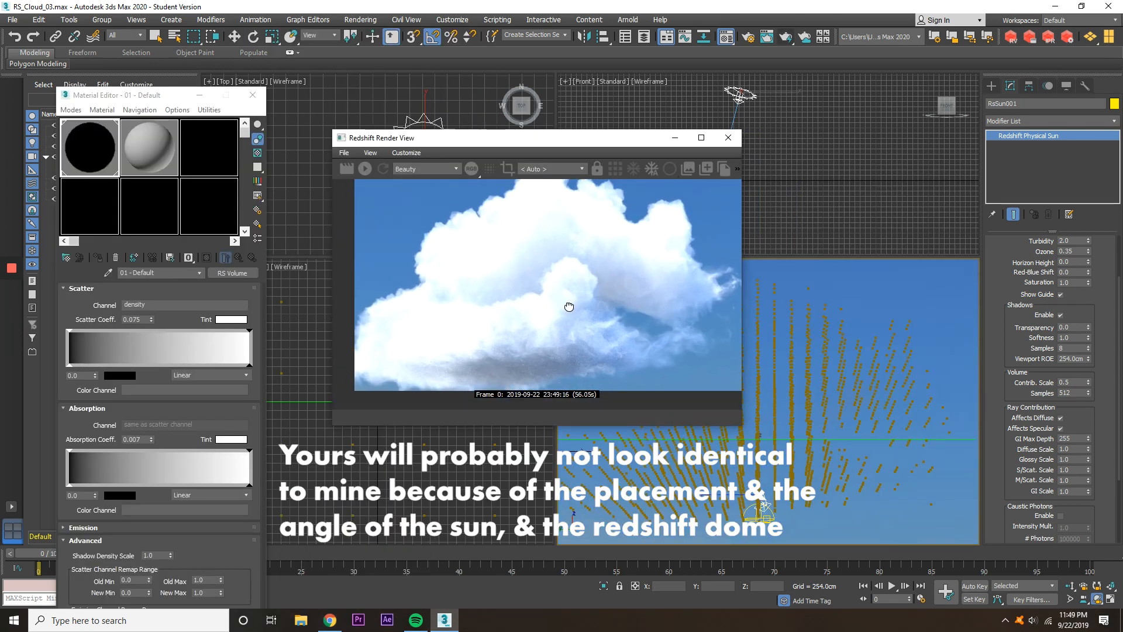
Step: Change the cloud material to Scatter 0.075 and Absorption 0.007 for a fluffy white render
{"action": "left_click", "coordinate": [231, 319]}
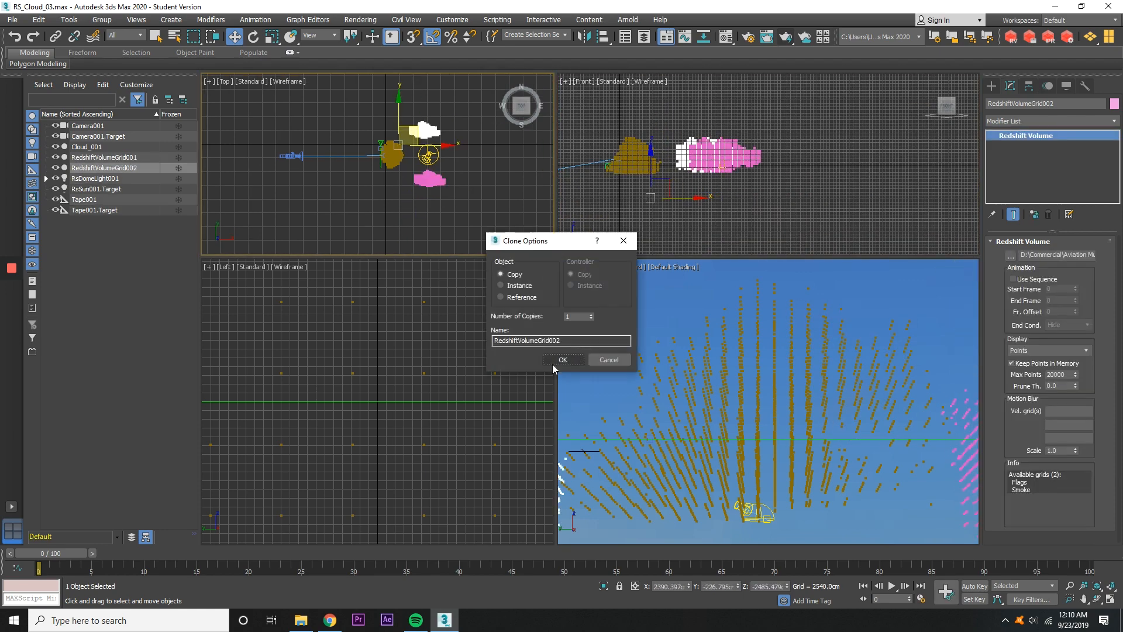
Step: Confirm the Copy clone option to create RedshiftVolumeGrid002 from the first volume grid
{"action": "left_click", "coordinate": [563, 360]}
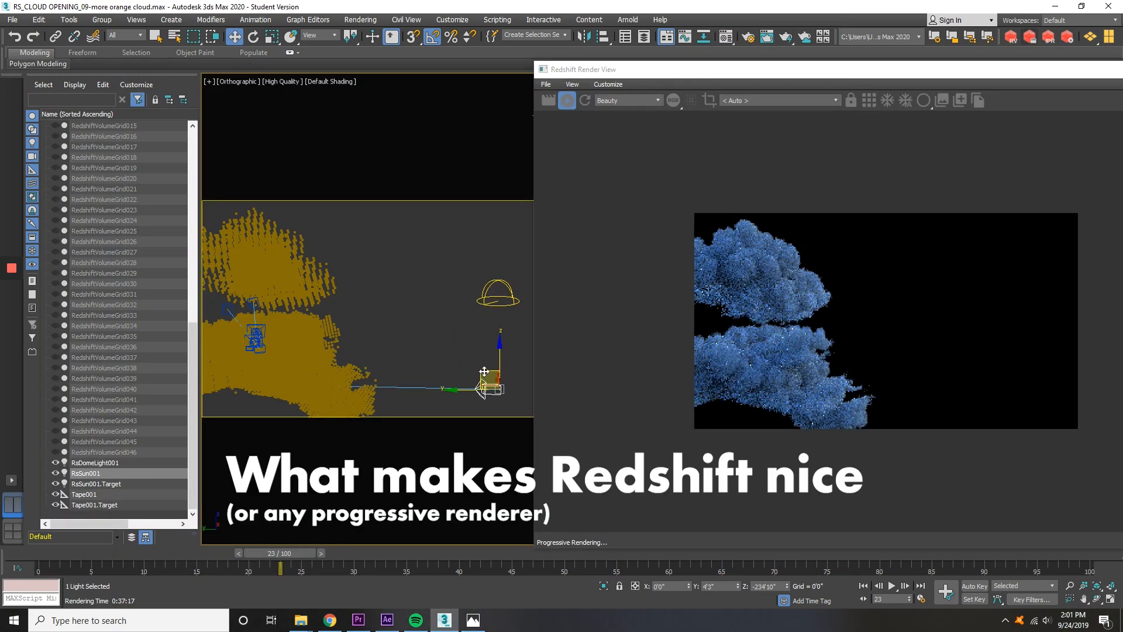
Step: Move the Redshift sun light upward so the progressive render shows relit clouds
{"action": "left_click_drag", "start_coordinate": [486, 387], "coordinate": [470, 279]}
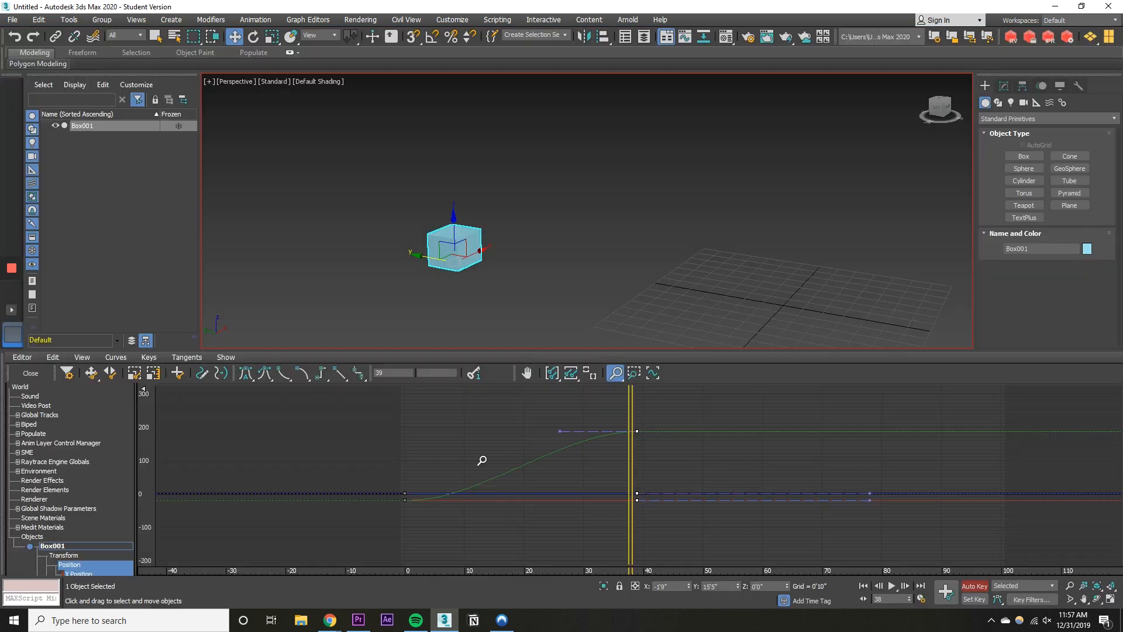
{"action": "mouse_move", "coordinate": [91, 374]}
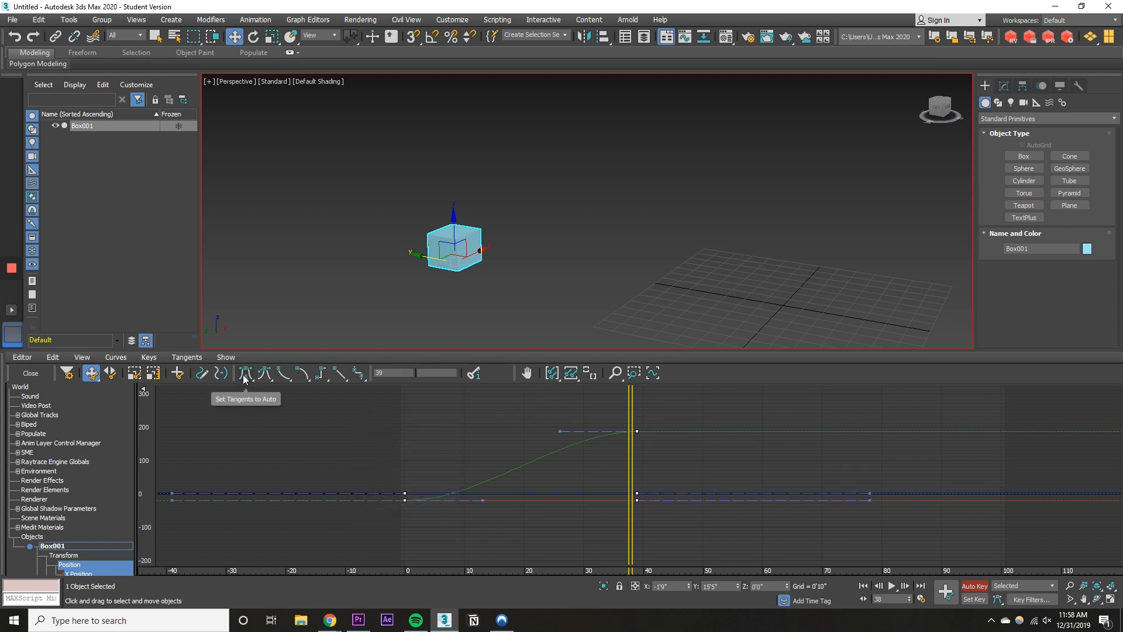
{"action": "mouse_move", "coordinate": [635, 443]}
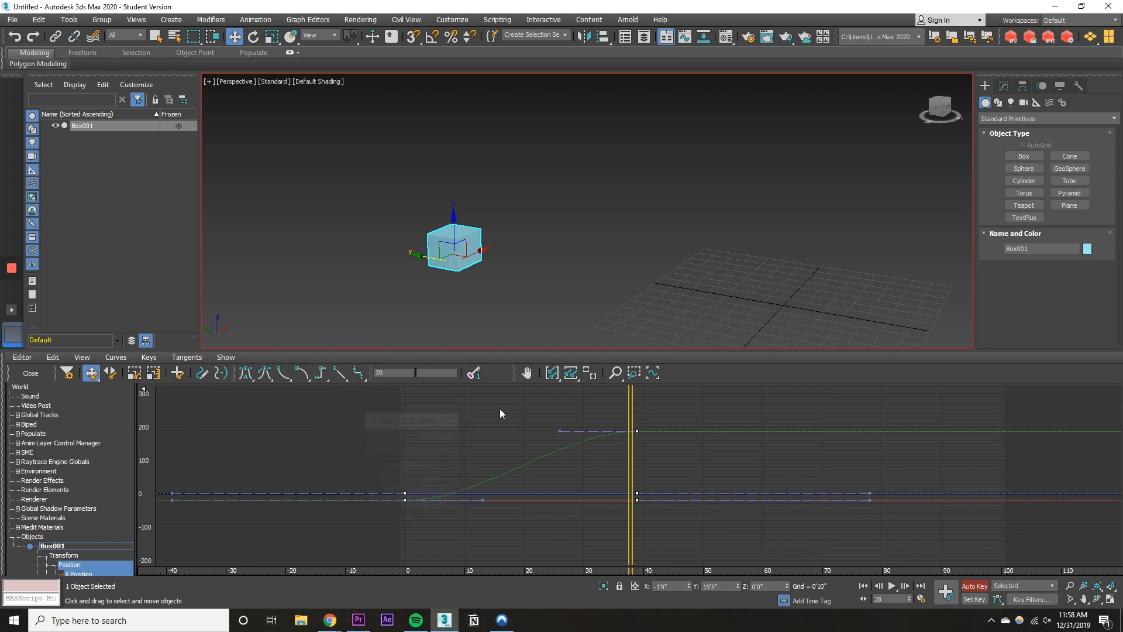
{"action": "mouse_move", "coordinate": [332, 373]}
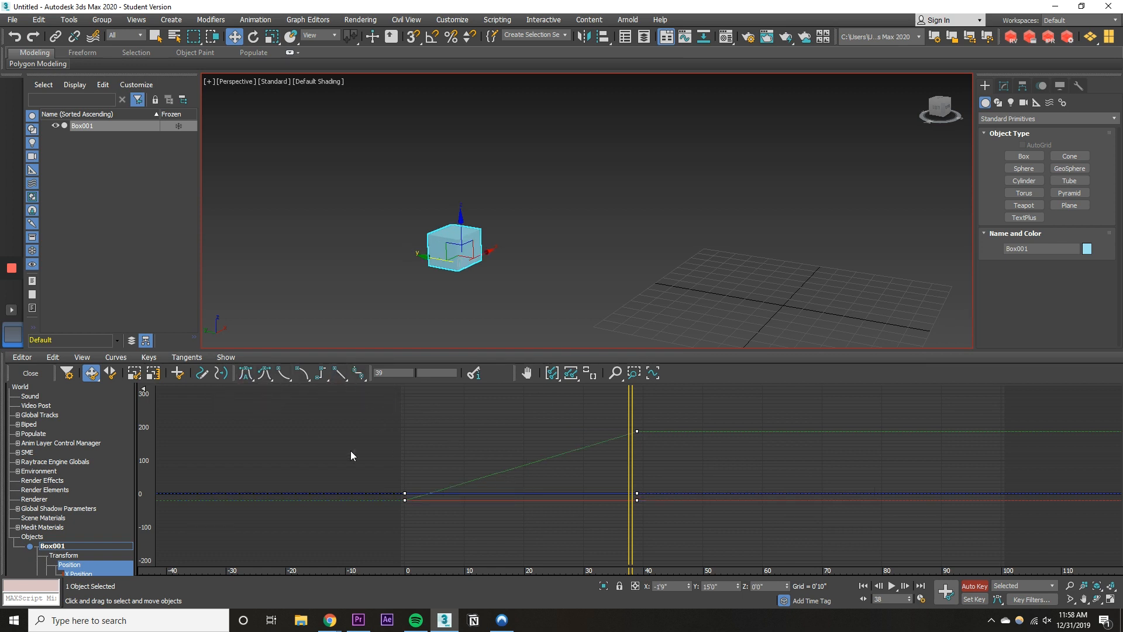
Step: Close the Curve Editor and jump along the timeline to check Box001's constant-speed motion
{"action": "left_click", "coordinate": [29, 373]}
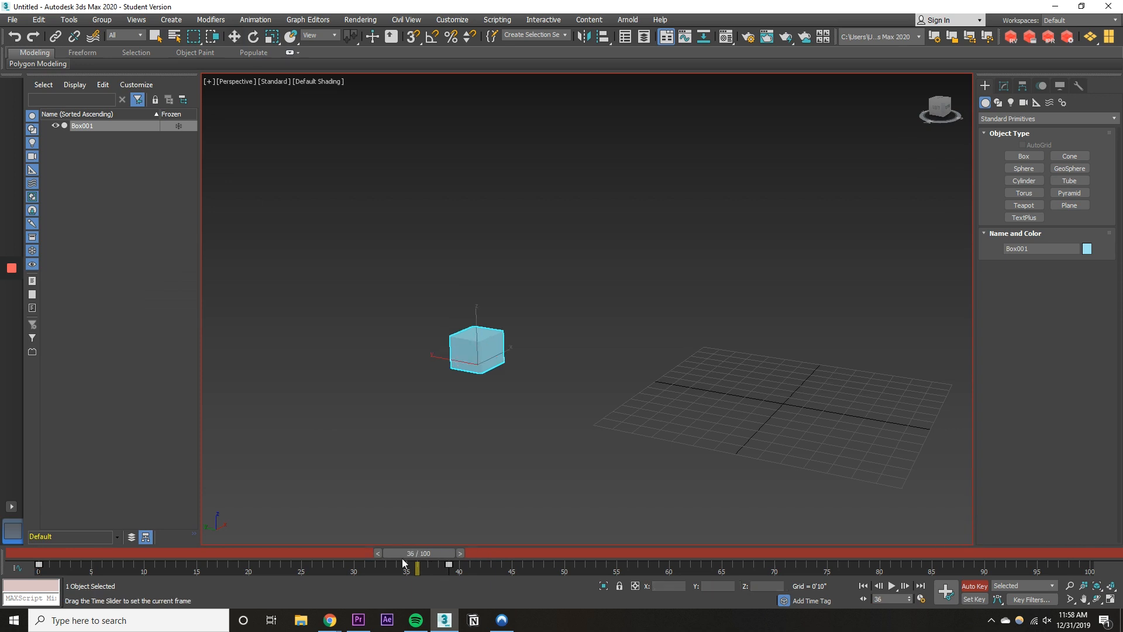
{"action": "left_click", "coordinate": [894, 586]}
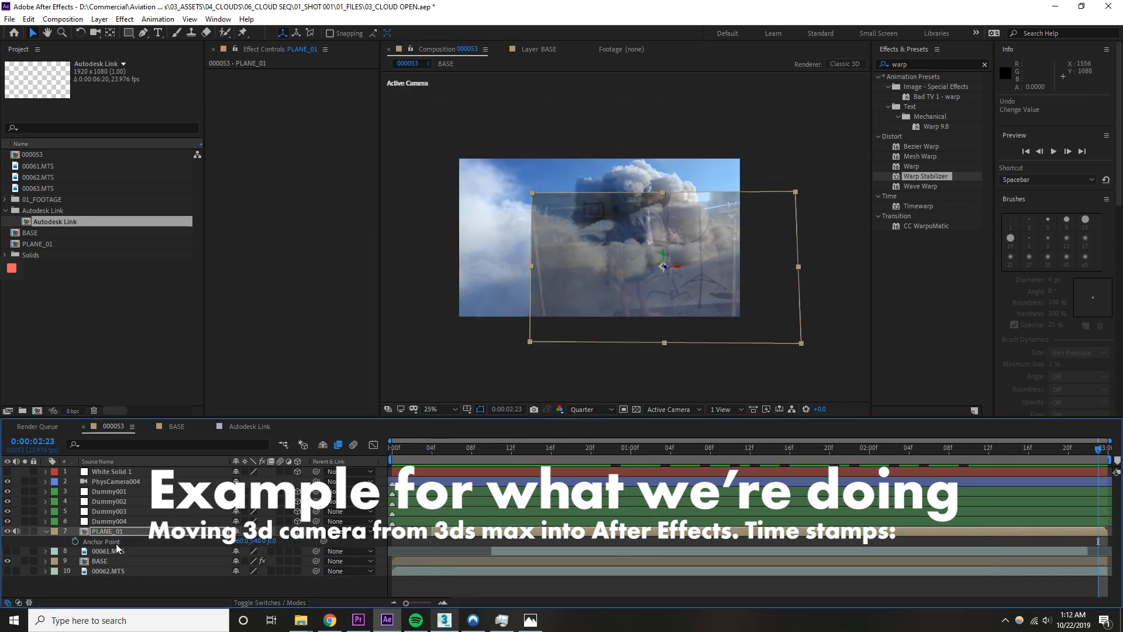
{"action": "left_click", "coordinate": [444, 619]}
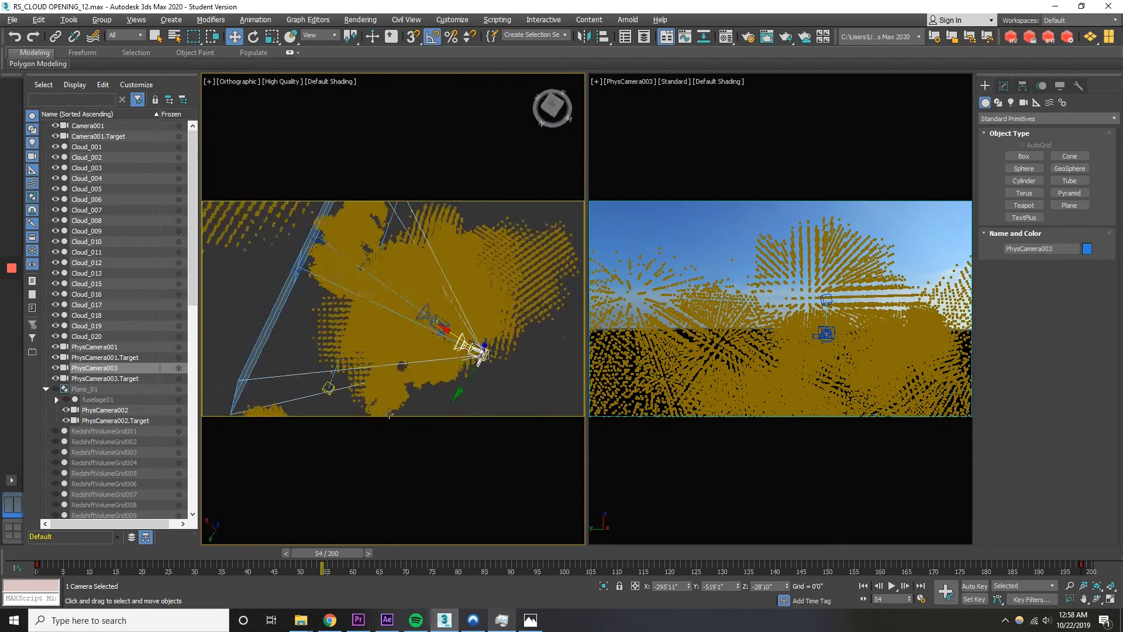
Step: Hide the selected cloud volume grids
{"action": "left_click", "coordinate": [104, 379]}
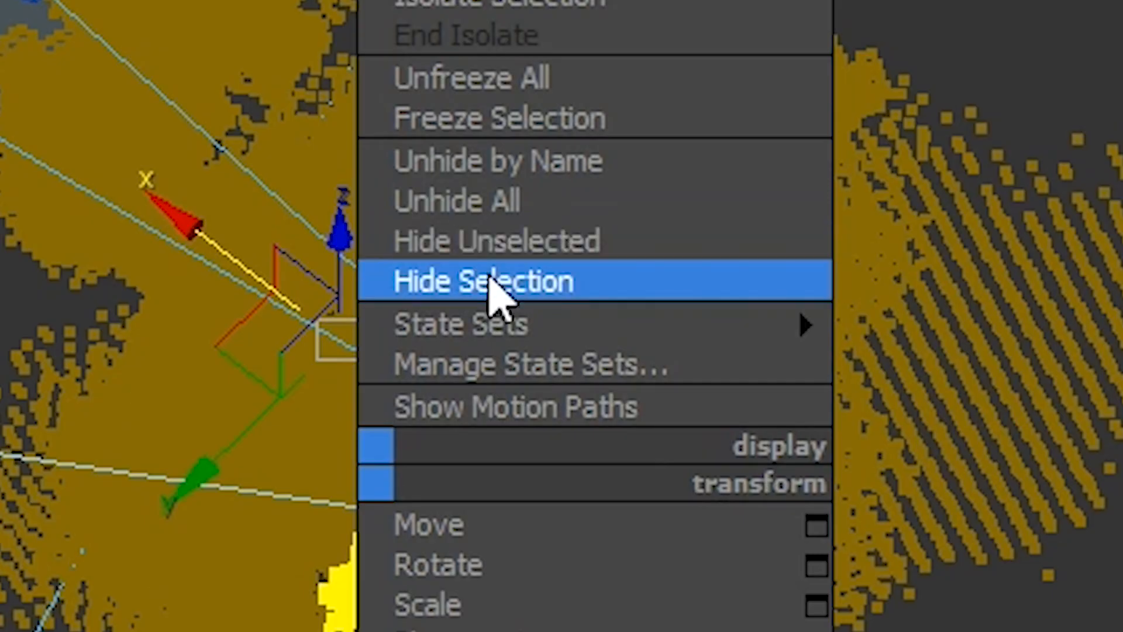
{"action": "left_click", "coordinate": [487, 281]}
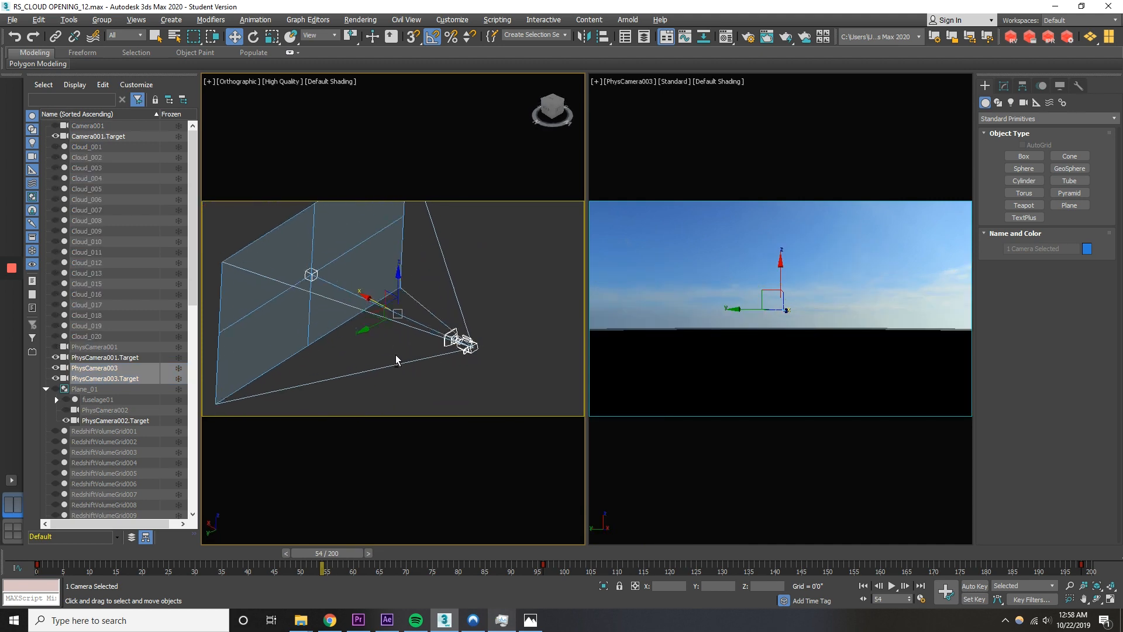
{"action": "left_click", "coordinate": [398, 360]}
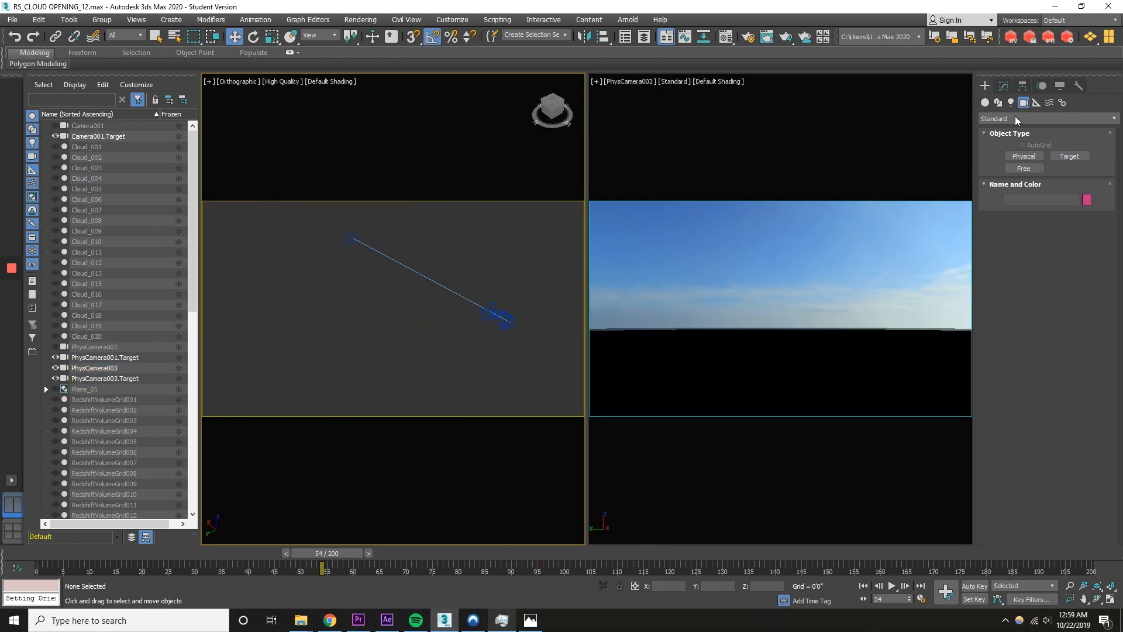
Step: Create PhysCamera004 with a constrained target, then unhide all cloud objects
{"action": "left_click", "coordinate": [1023, 156]}
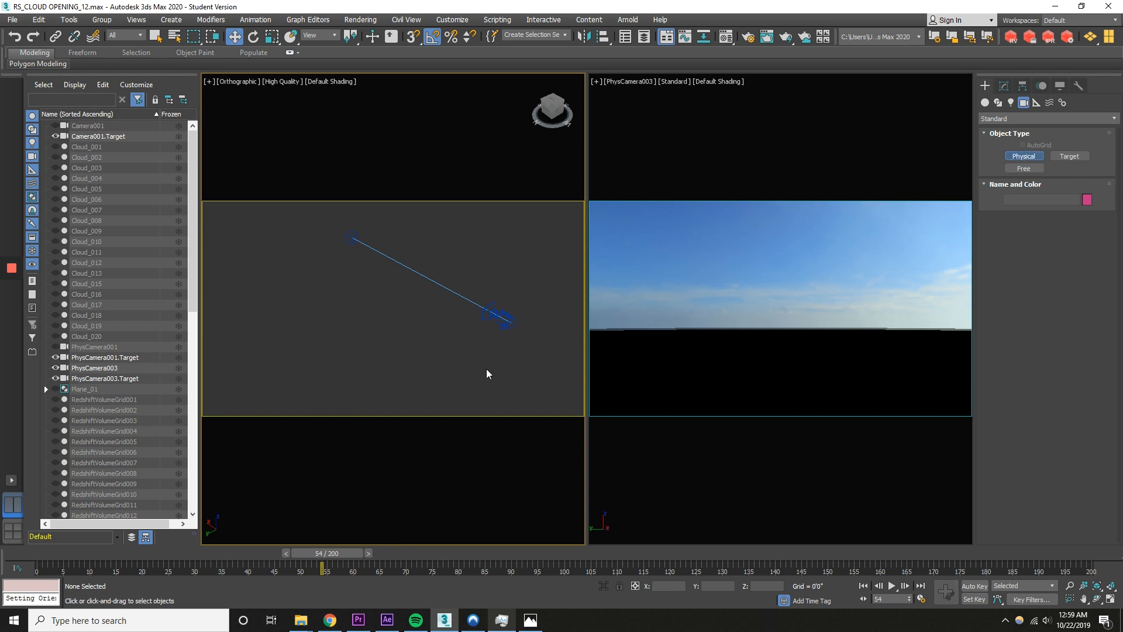
{"action": "mouse_move", "coordinate": [510, 327]}
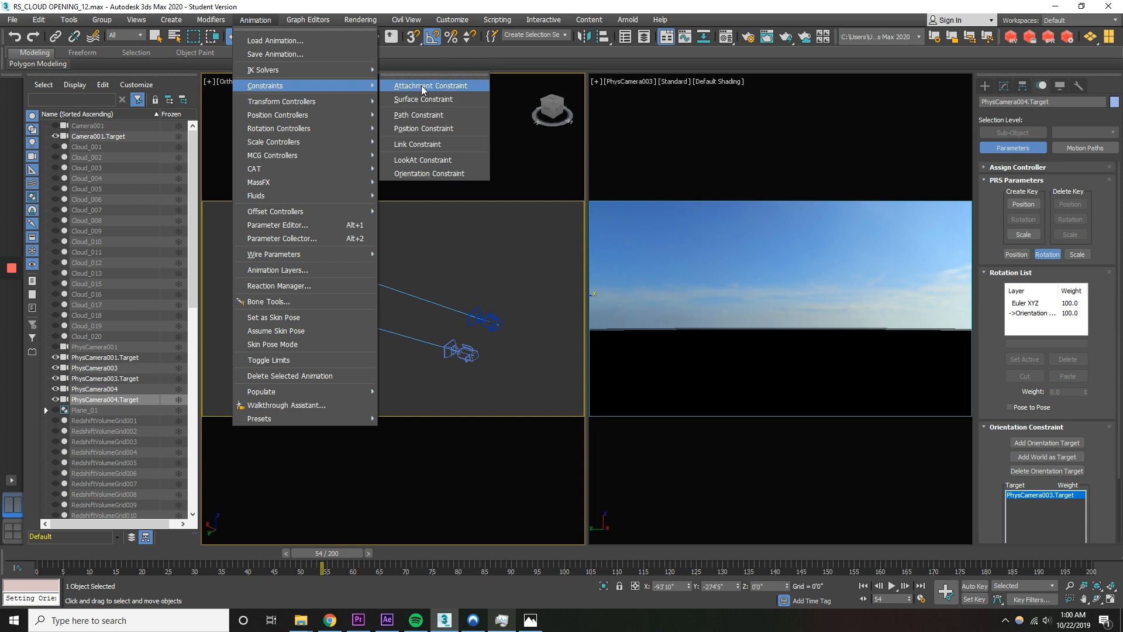
{"action": "left_click", "coordinate": [432, 85]}
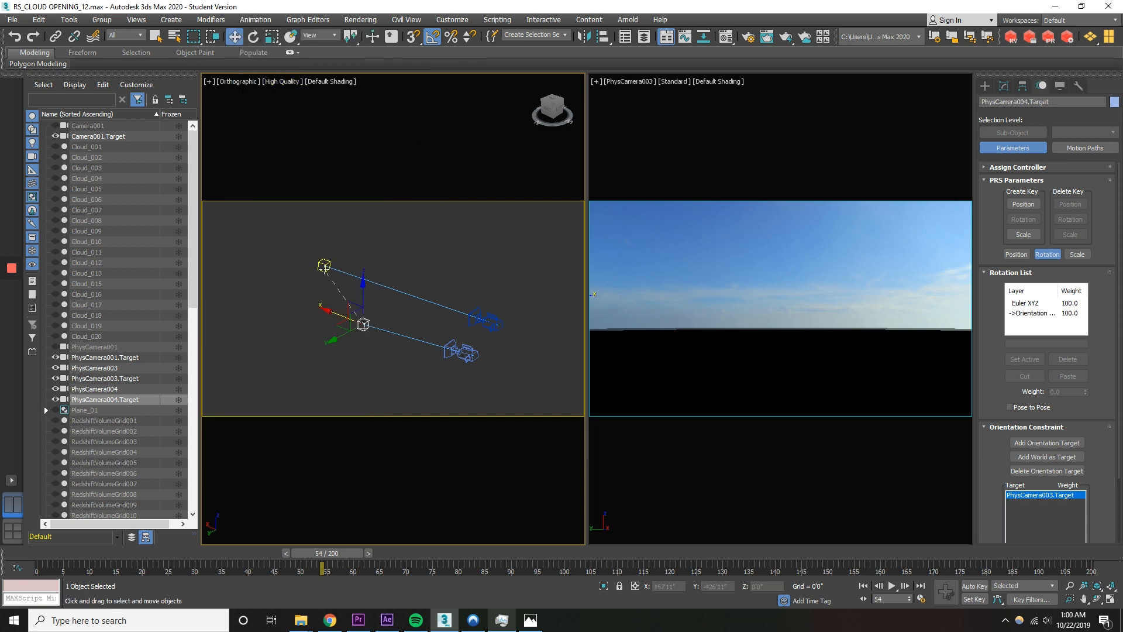
{"action": "left_click", "coordinate": [1016, 254]}
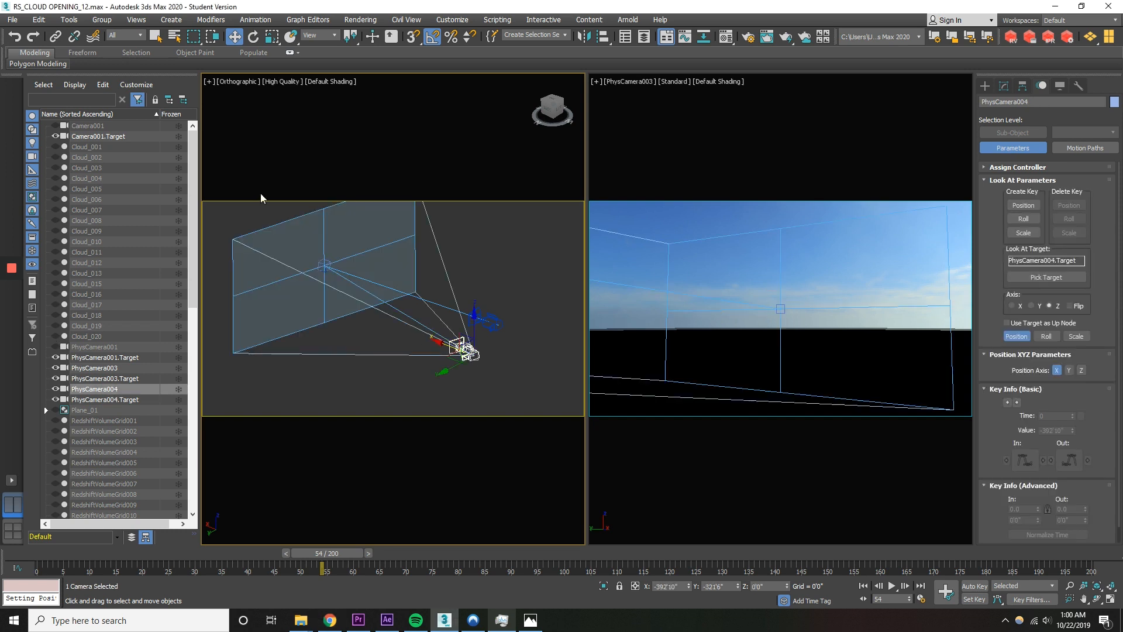
{"action": "left_click", "coordinate": [255, 19]}
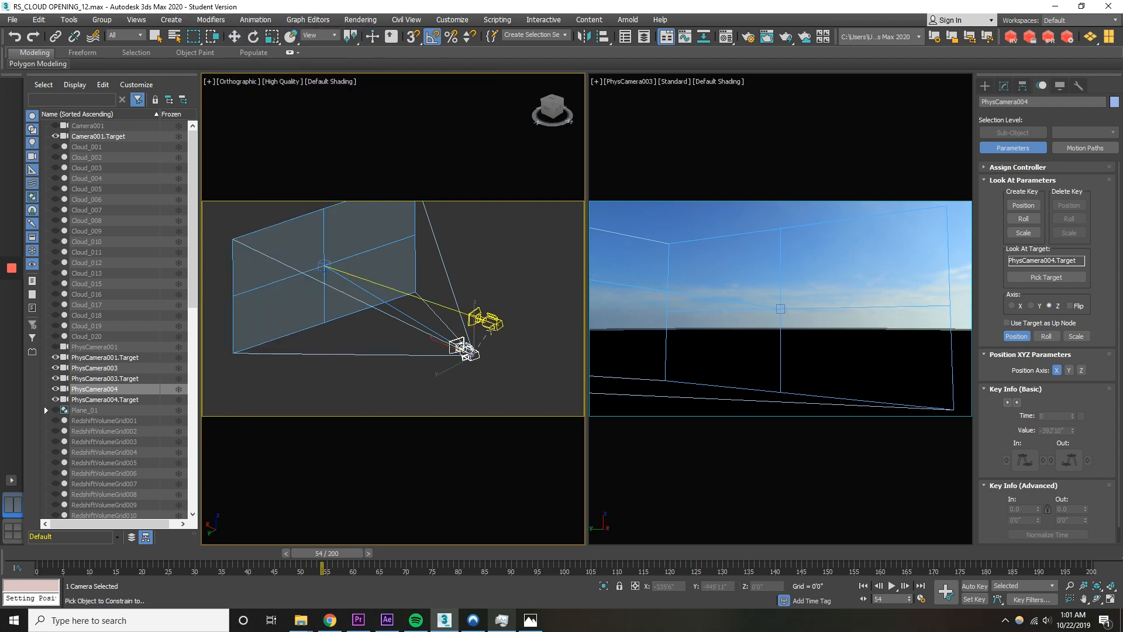
{"action": "left_click", "coordinate": [985, 85]}
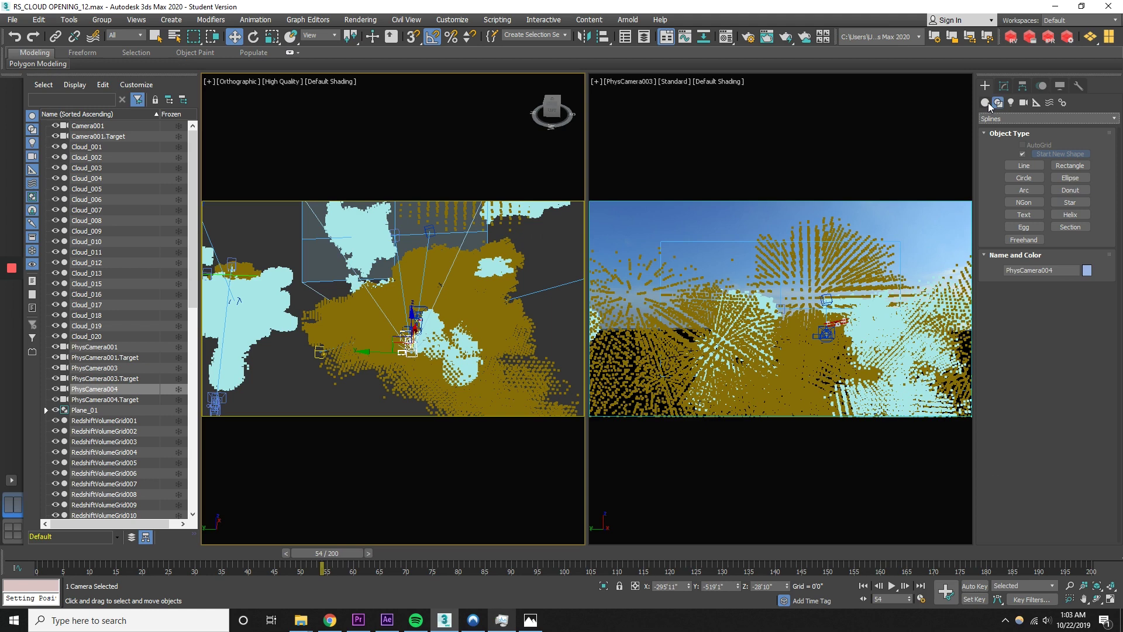
Step: Create Dummy001 to Dummy003 helpers and move Dummy002 into position among the clouds
{"action": "left_click", "coordinate": [1036, 103]}
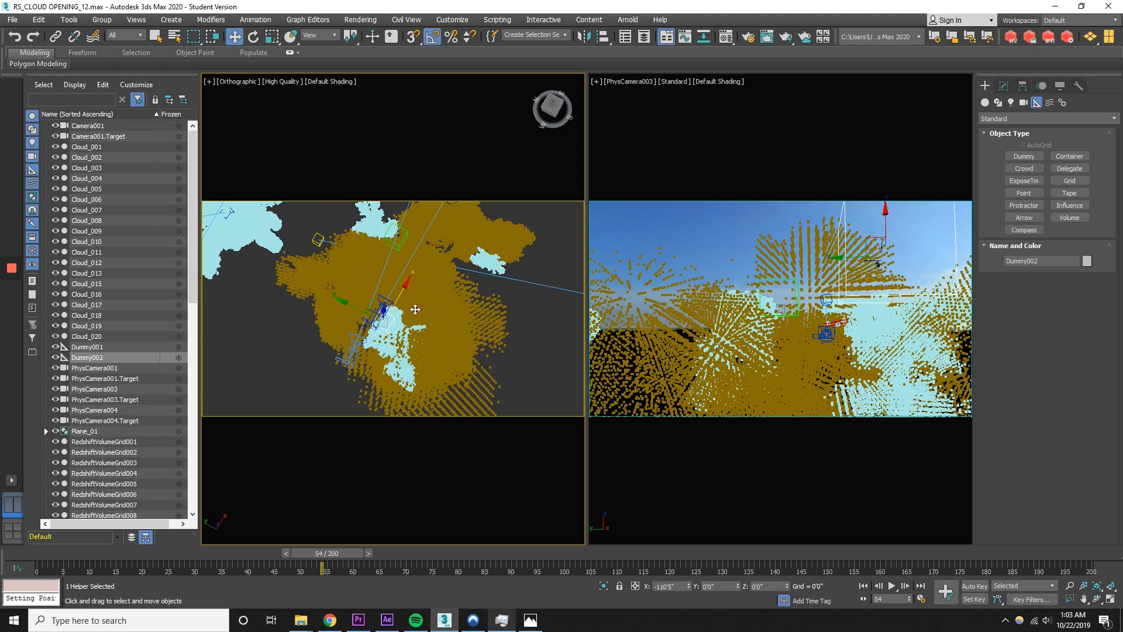
{"action": "left_click_drag", "start_coordinate": [384, 310], "coordinate": [387, 317]}
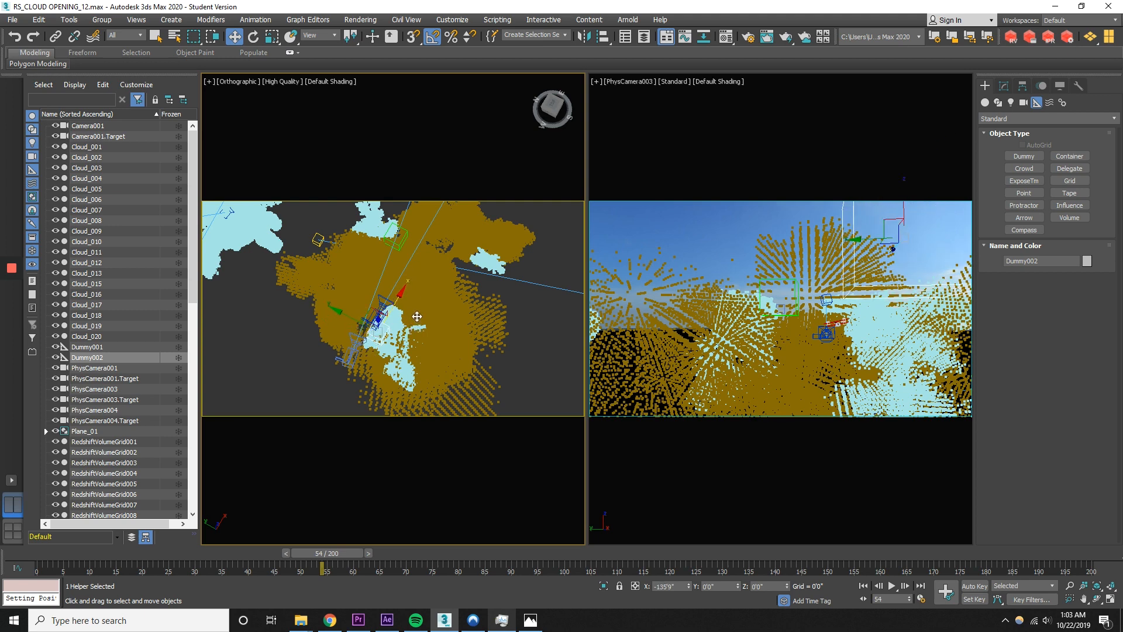
{"action": "left_click", "coordinate": [1024, 156]}
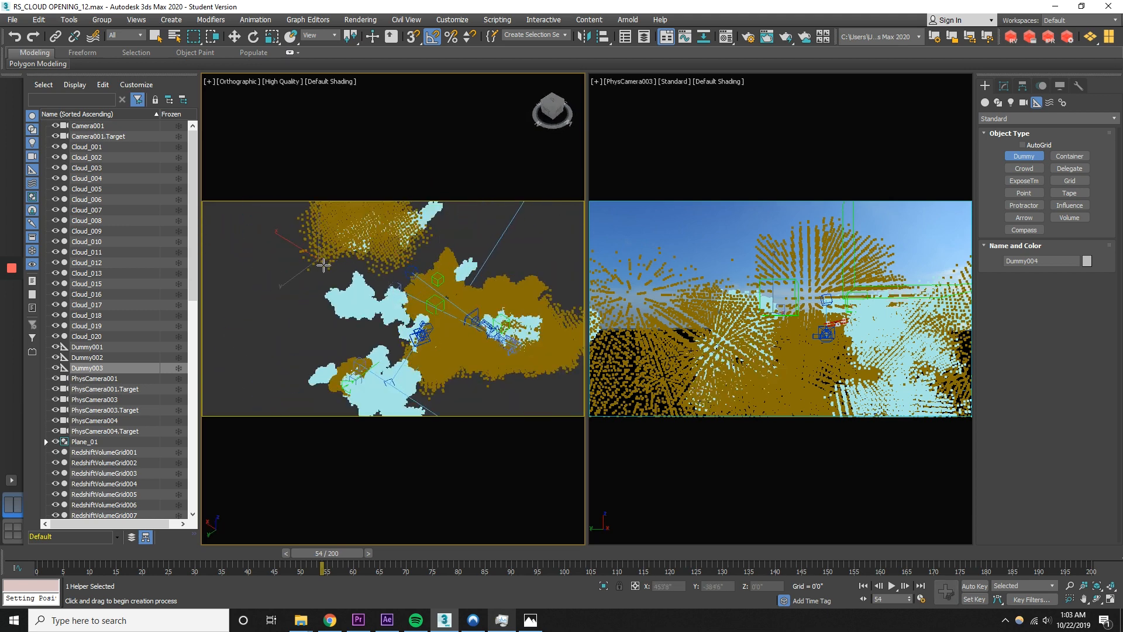
Step: Set up a Compositor Link in State Sets excluding lights and footage, saving to 01_FILES
{"action": "left_click", "coordinate": [359, 20]}
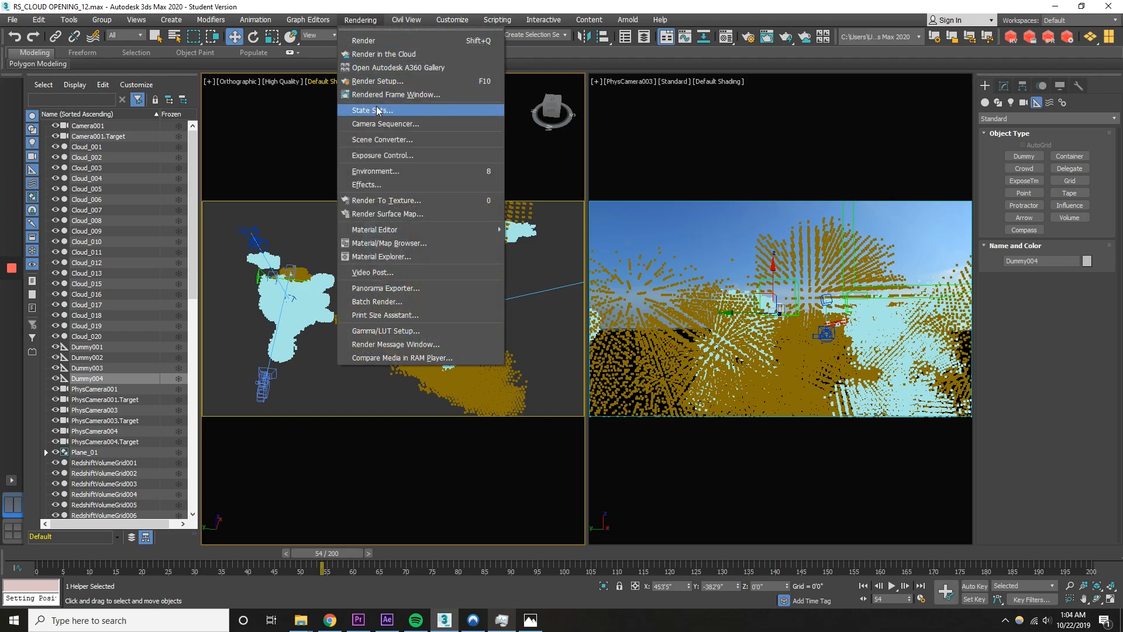
{"action": "left_click", "coordinate": [372, 110]}
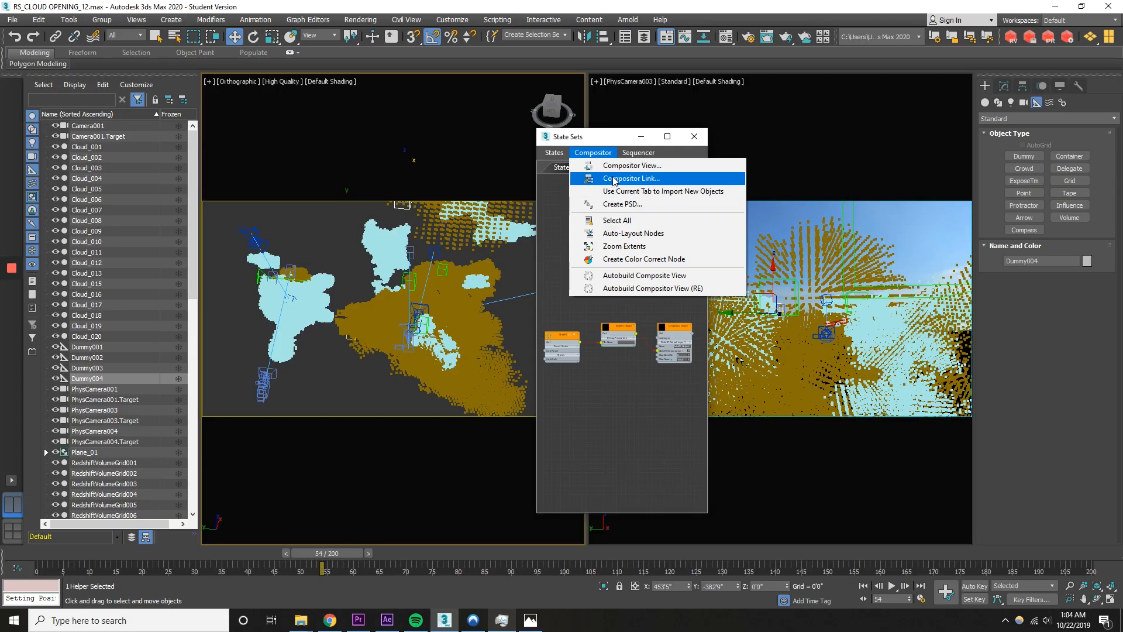
{"action": "left_click", "coordinate": [631, 178]}
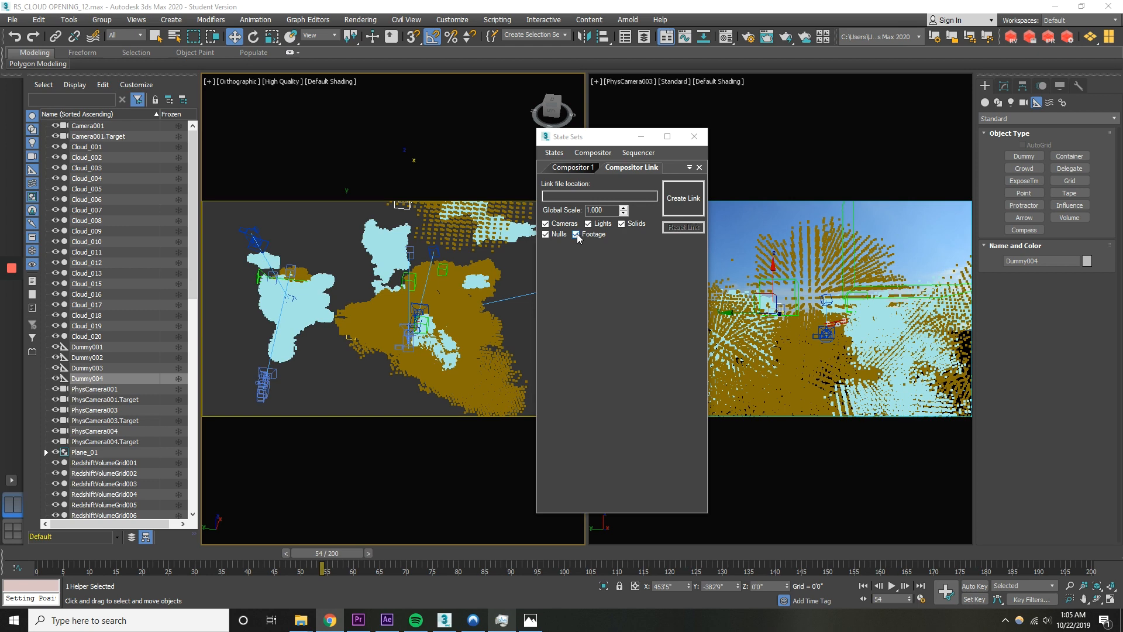
{"action": "left_click", "coordinate": [588, 223]}
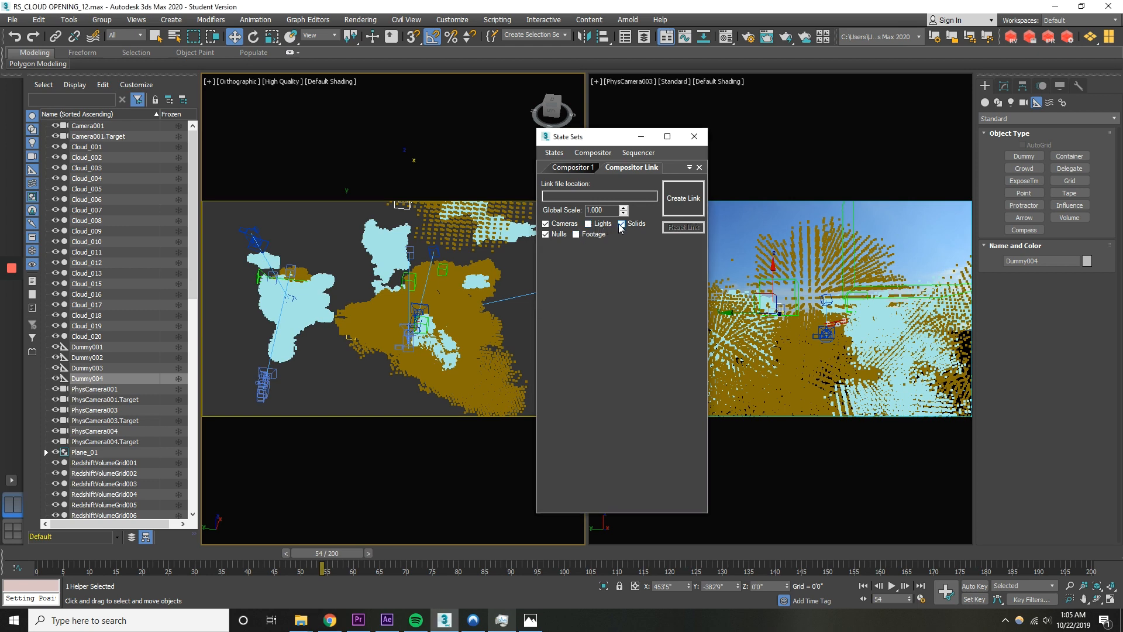
{"action": "left_click", "coordinate": [689, 168]}
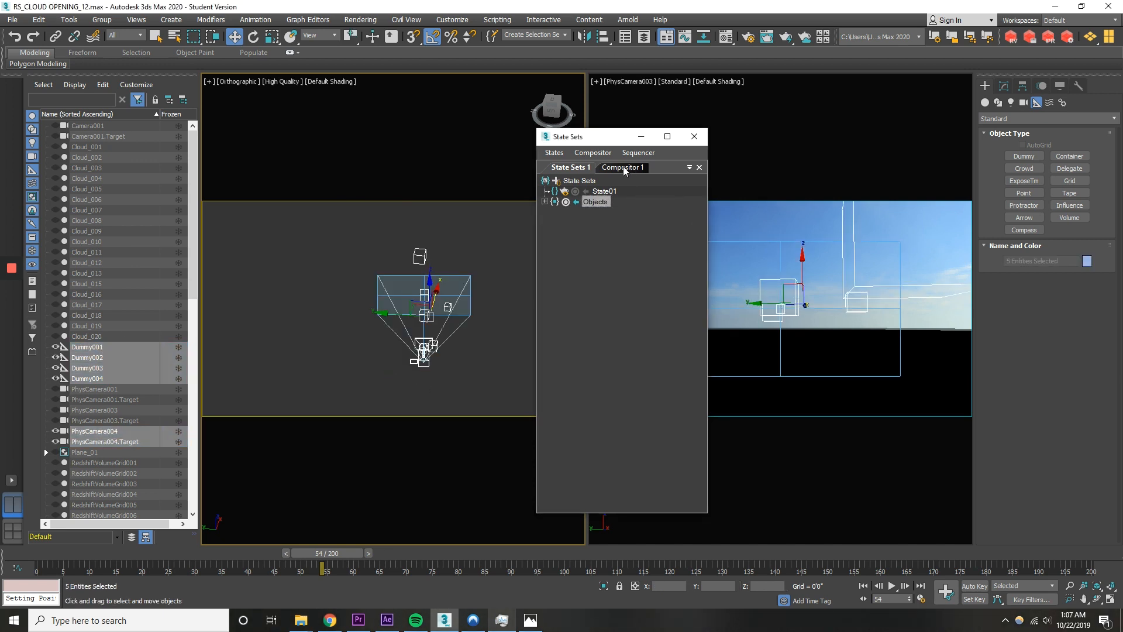
{"action": "left_click", "coordinate": [593, 153]}
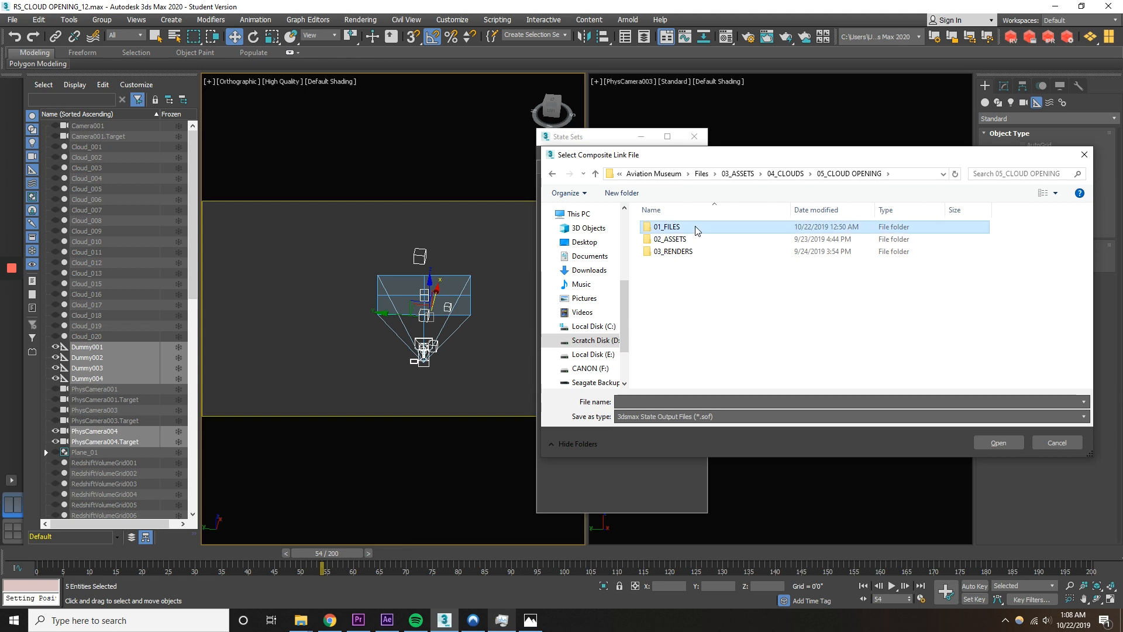
{"action": "left_click", "coordinate": [387, 620]}
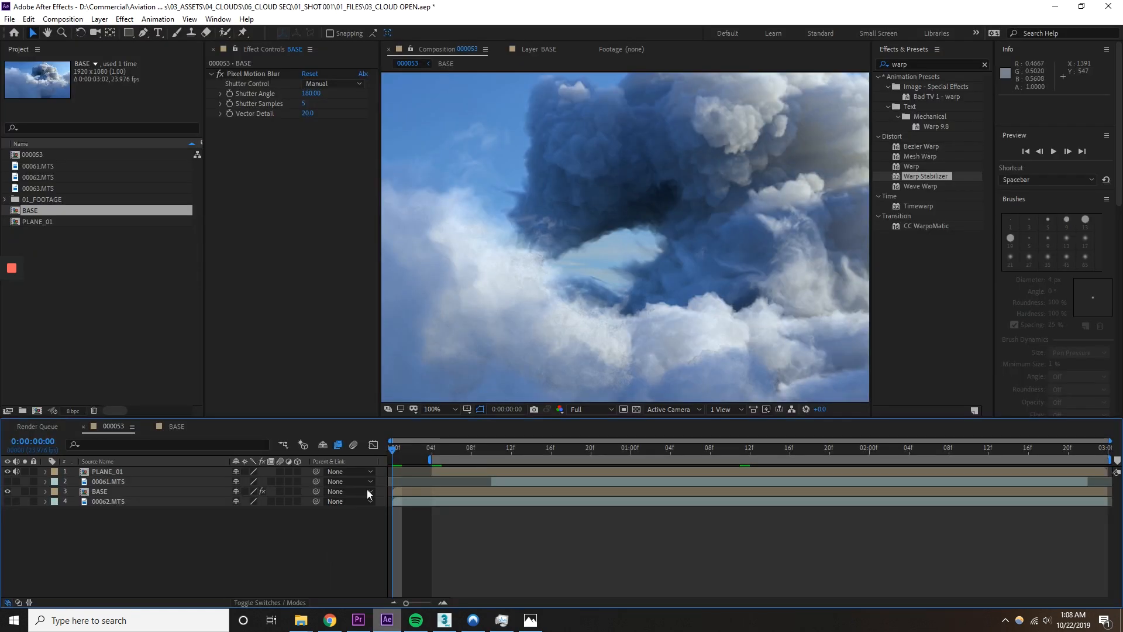
Step: Switch to After Effects composition 000053 with cloud footage, BASE and PLANE_01 layers
{"action": "left_click", "coordinate": [8, 20]}
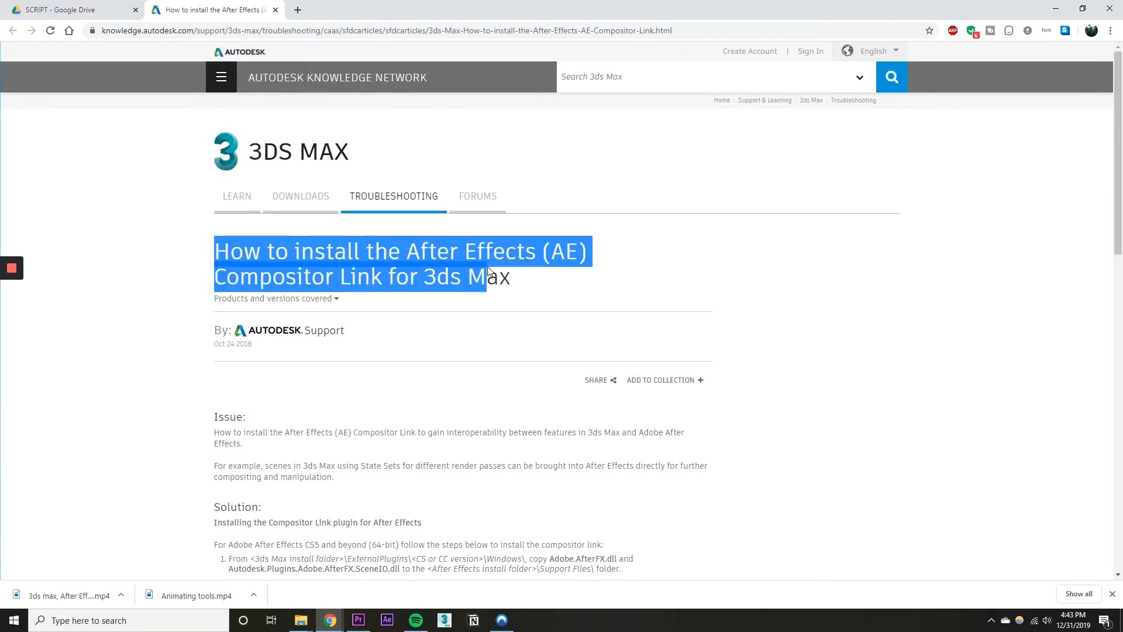
Step: Read the Compositor Link install article and play the 'Using State Sets in 3ds Max - Part 6' video
{"action": "scroll", "scroll_direction": "down", "scroll_amount": 3}
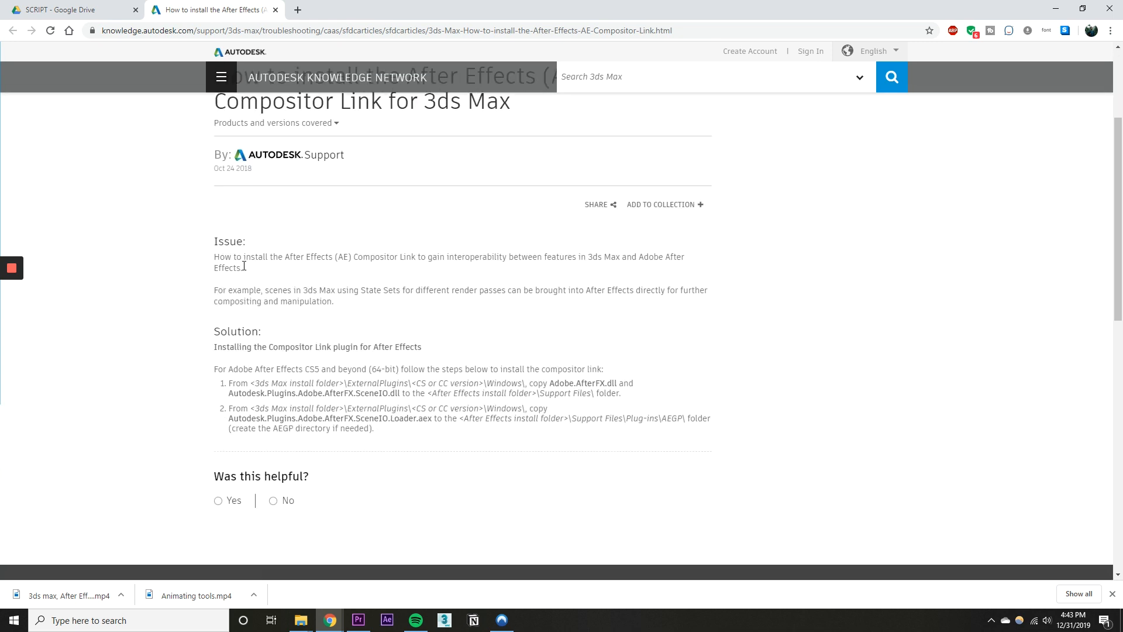
{"action": "left_click_drag", "start_coordinate": [230, 367], "coordinate": [565, 368]}
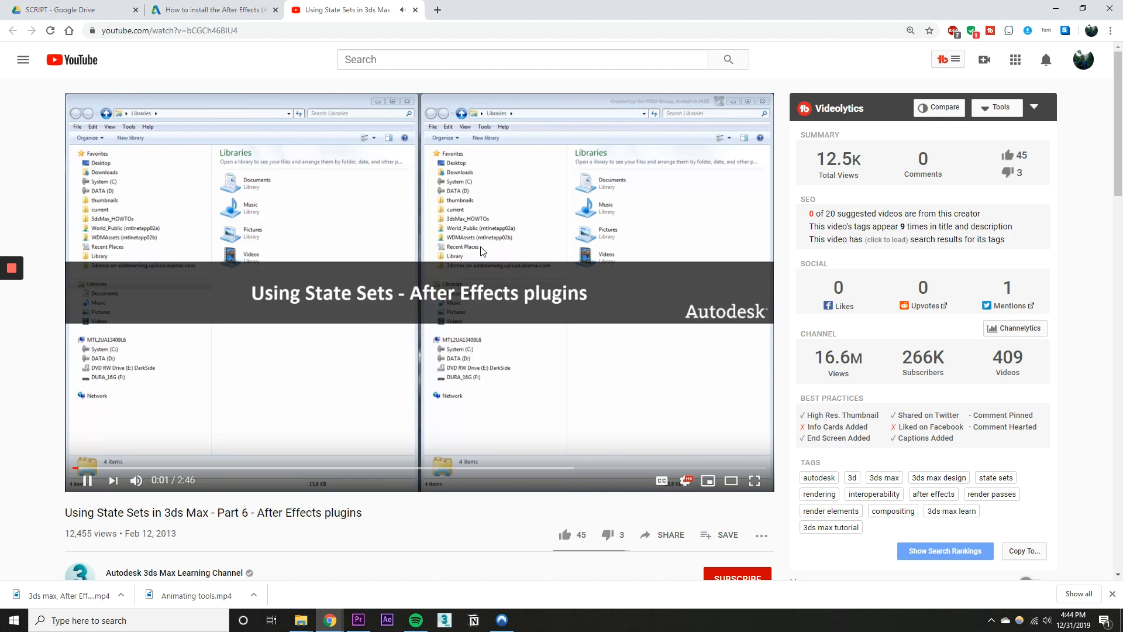
{"action": "double_click", "coordinate": [213, 512]}
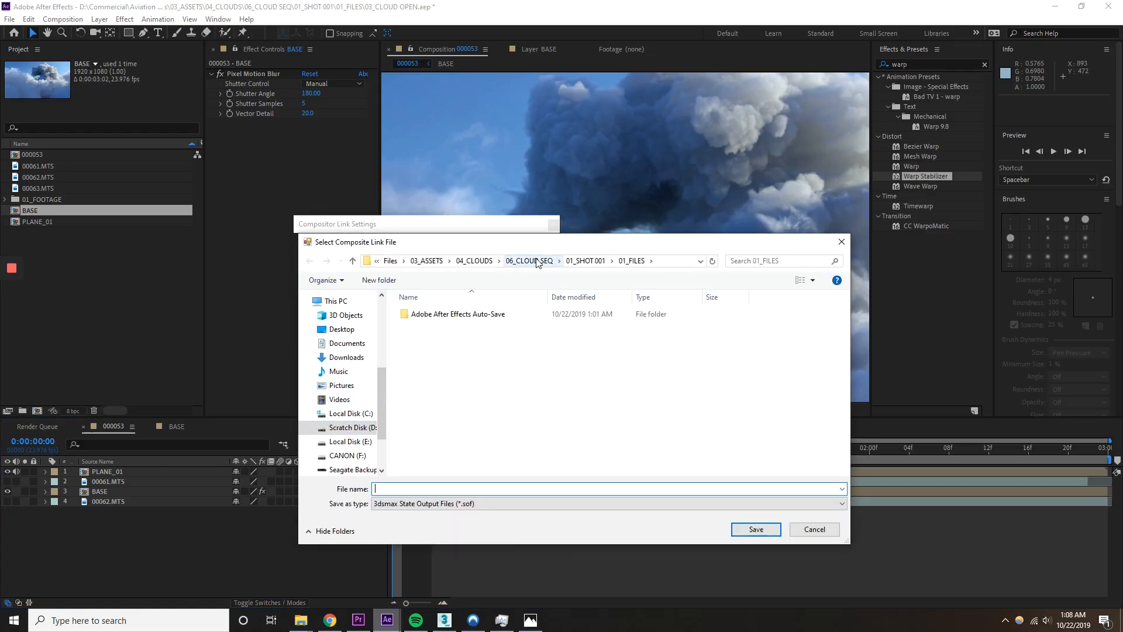
Step: Import the Compositor Link file, adjust the Autodesk Link frame rate and scrub PhysCamera004's animation
{"action": "left_click", "coordinate": [755, 529]}
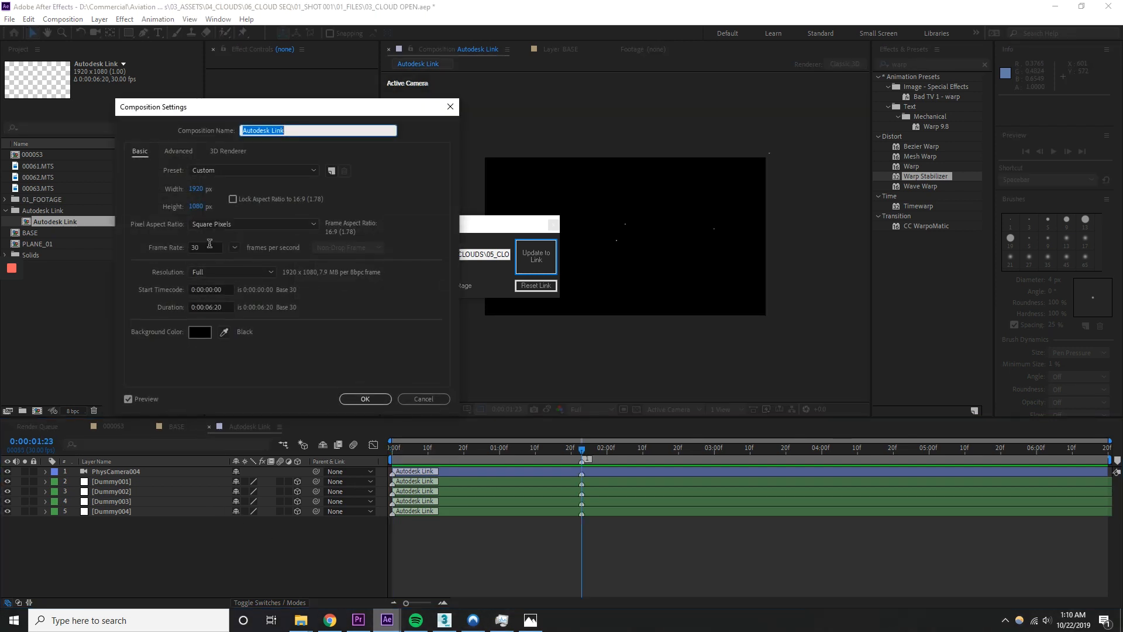
{"action": "left_click", "coordinate": [233, 247]}
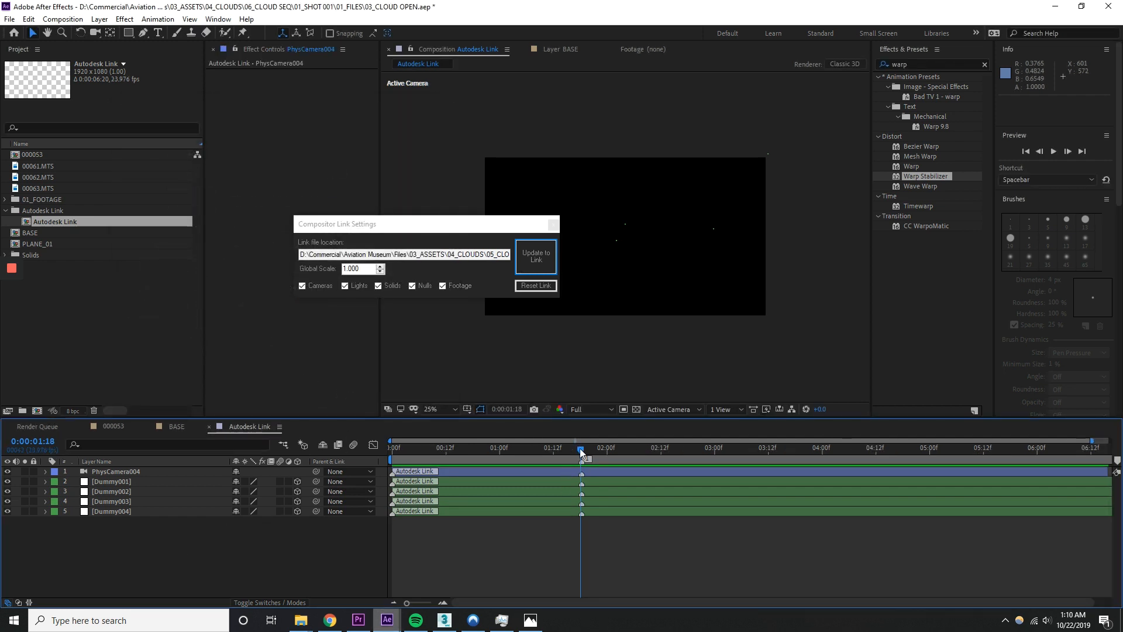
{"action": "left_click_drag", "start_coordinate": [581, 448], "coordinate": [620, 448]}
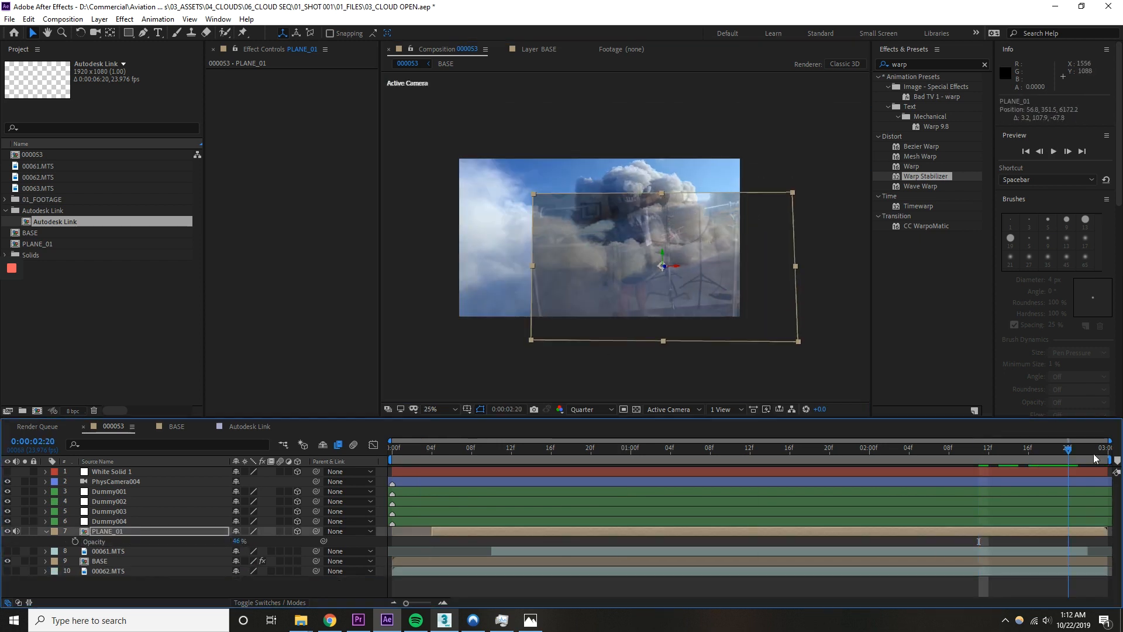
Step: Work on PLANE_01 in the 000053 timeline, adding masks, Brightness & Contrast and red-channel Levels
{"action": "left_click", "coordinate": [441, 448]}
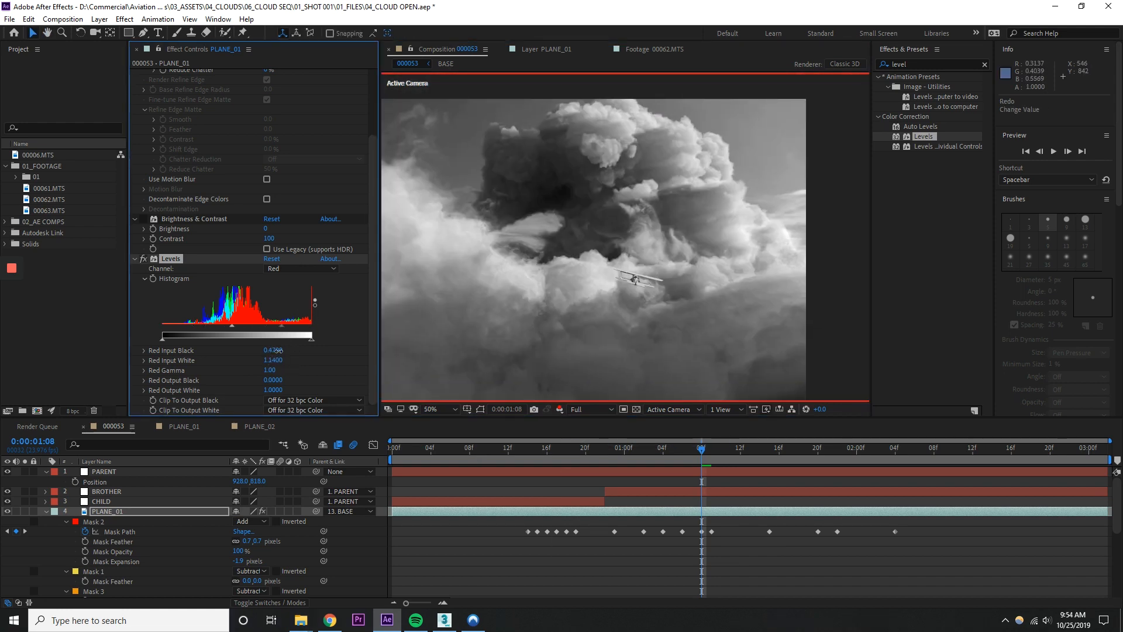
Step: Retune the biplane's red Levels input white and black (0.12), then switch to Premiere Pro
{"action": "left_click", "coordinate": [300, 268]}
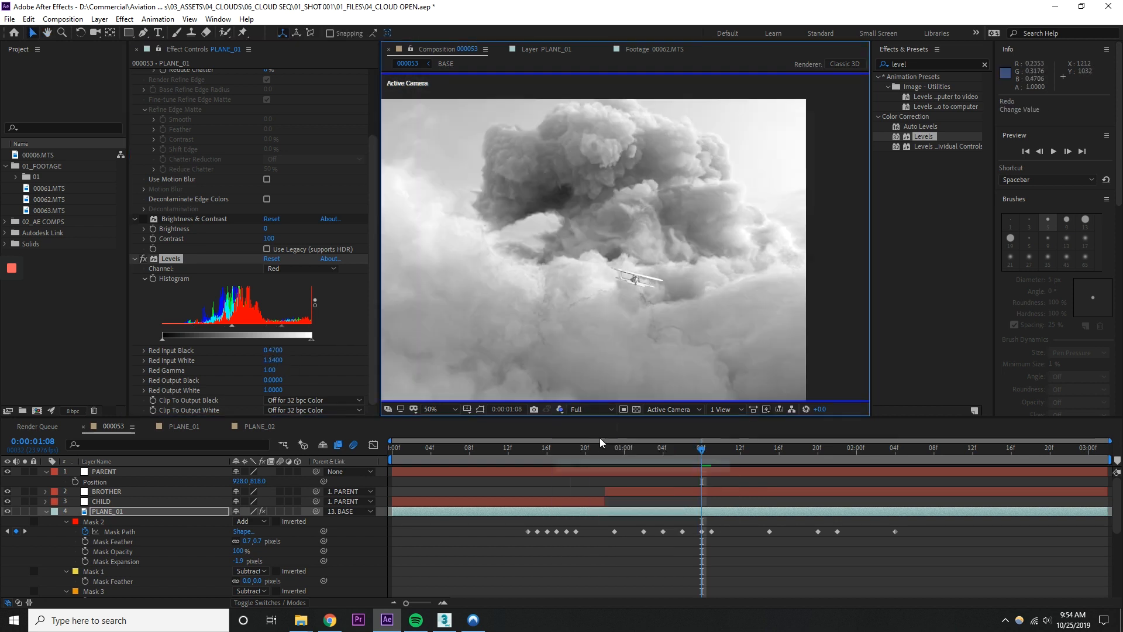
{"action": "left_click", "coordinate": [301, 268]}
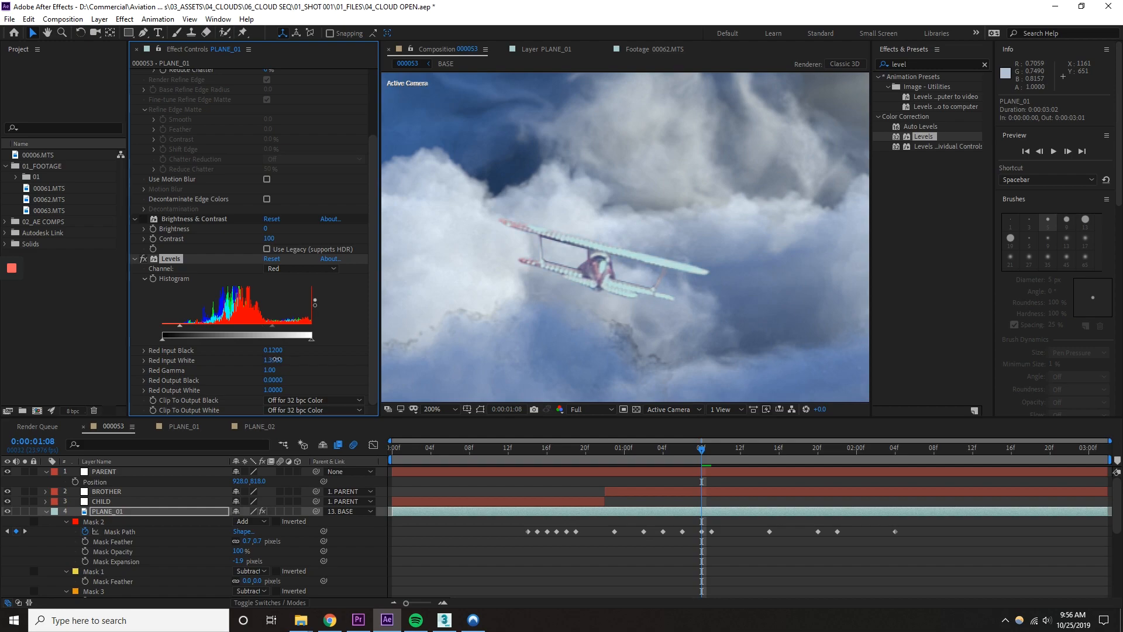
{"action": "left_click", "coordinate": [358, 619]}
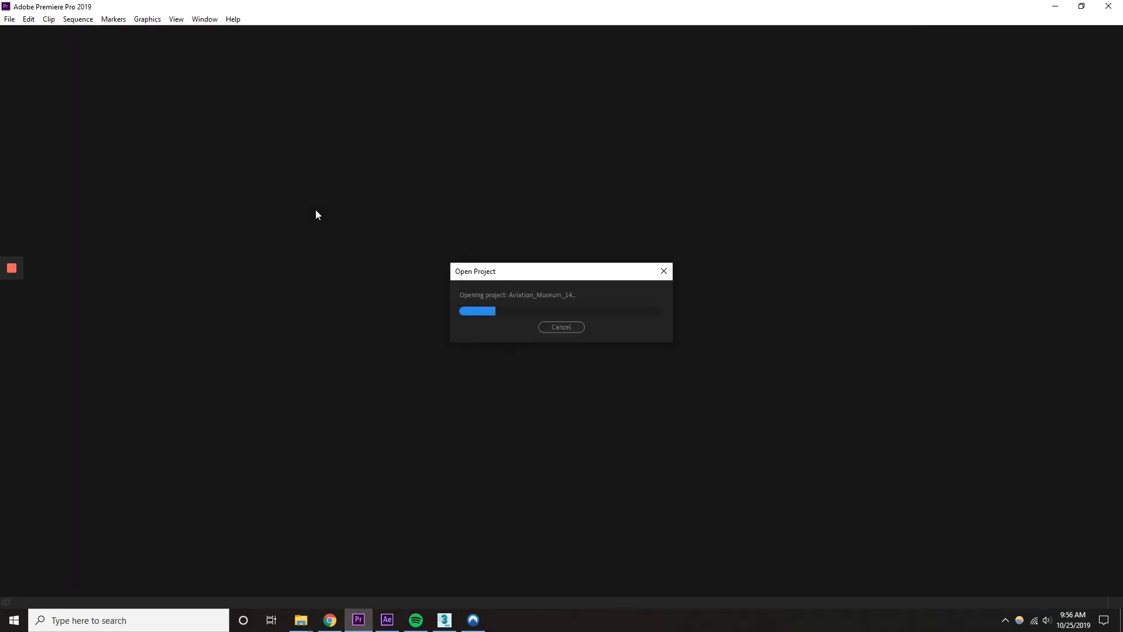